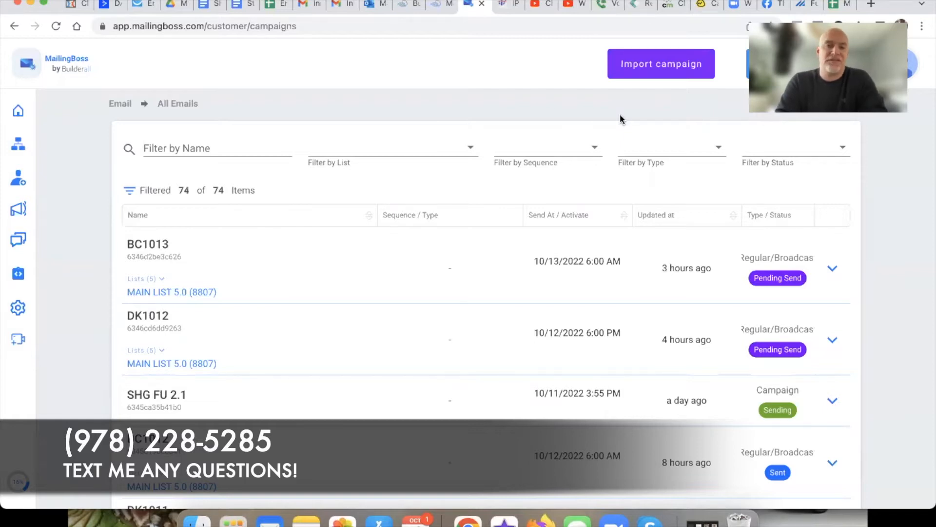
{"action": "mouse_move", "coordinate": [78, 163]}
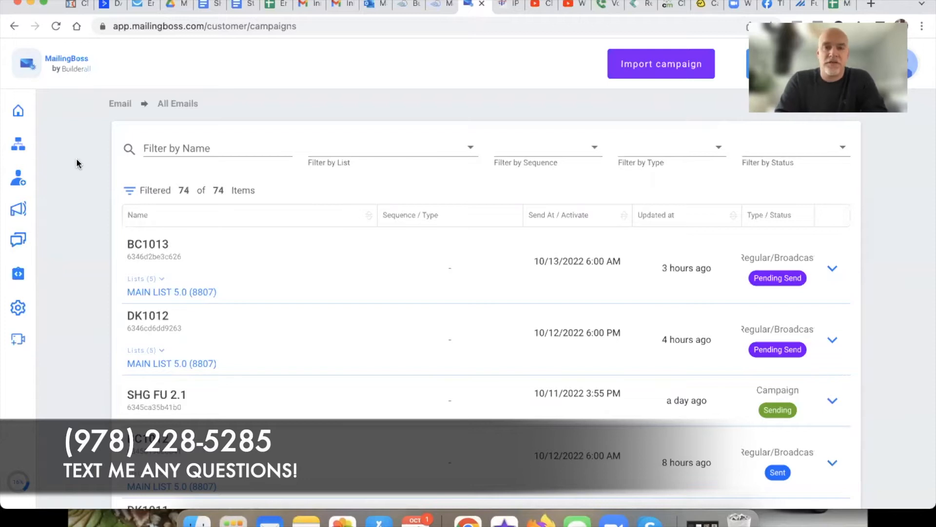
{"action": "mouse_move", "coordinate": [78, 213]}
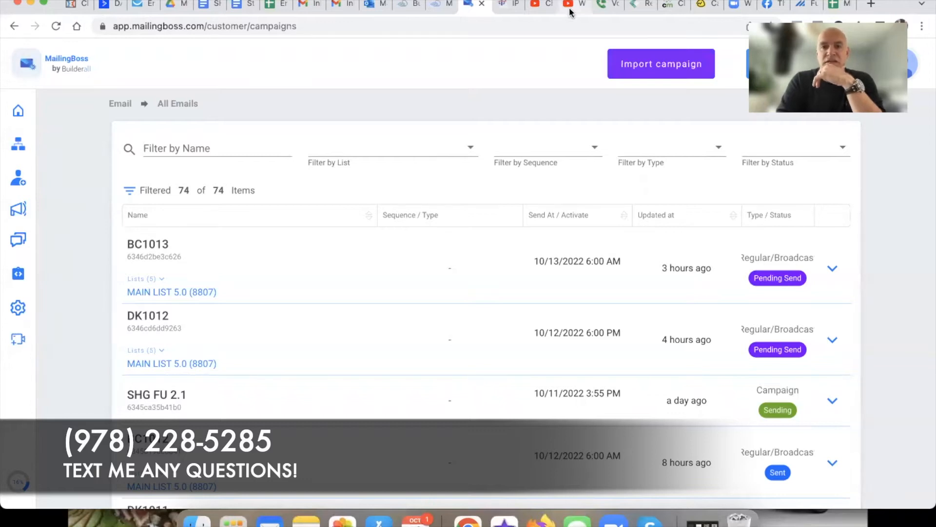
Browse the Easy Business Automation playlist on YouTube, then return to the MailingBoss 4.0 dashboard
{"action": "left_click", "coordinate": [574, 5]}
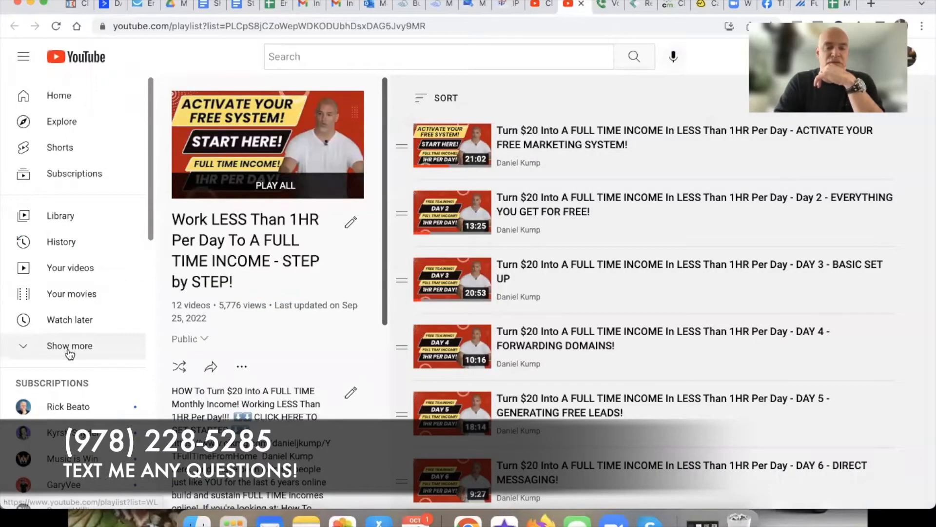
{"action": "left_click", "coordinate": [69, 345]}
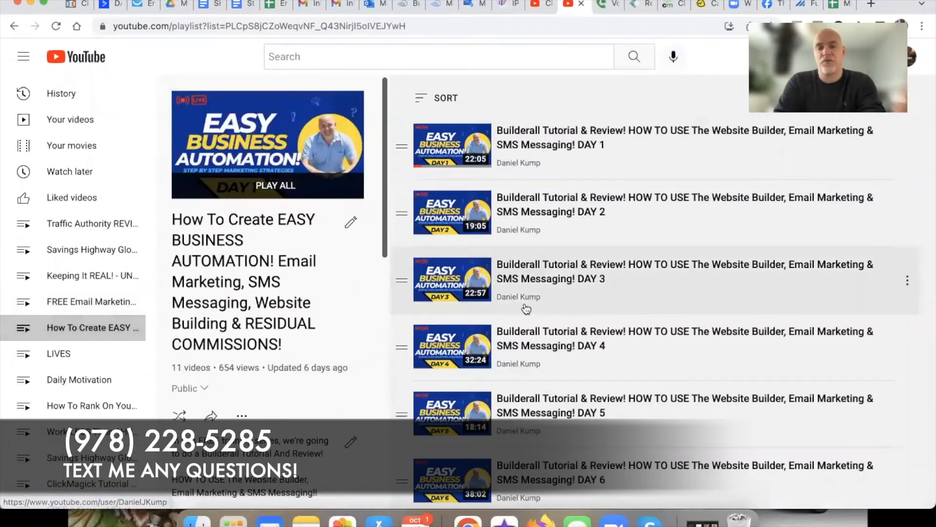
{"action": "scroll", "scroll_direction": "down", "scroll_amount": 3}
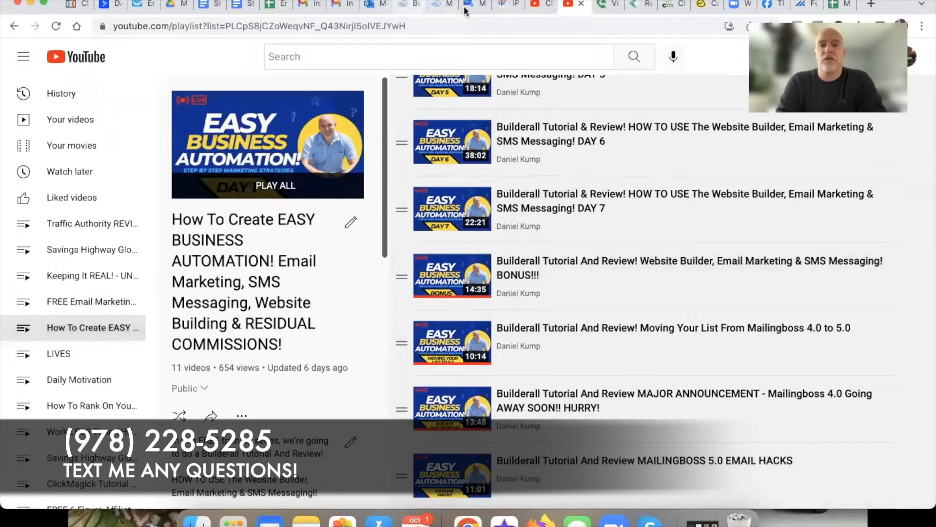
{"action": "left_click", "coordinate": [474, 5]}
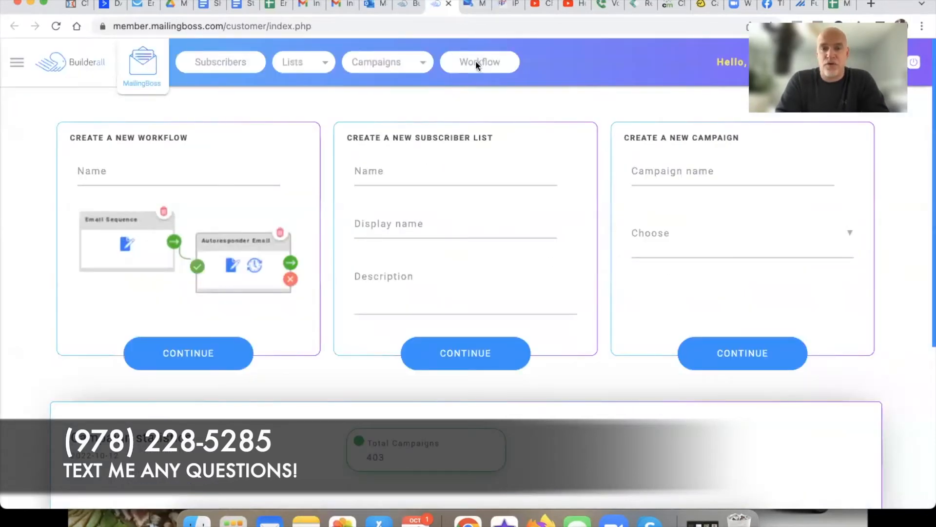
View the saved SHG Follow Up V2 workflow in the 4.0 workflow builder
{"action": "left_click", "coordinate": [478, 61]}
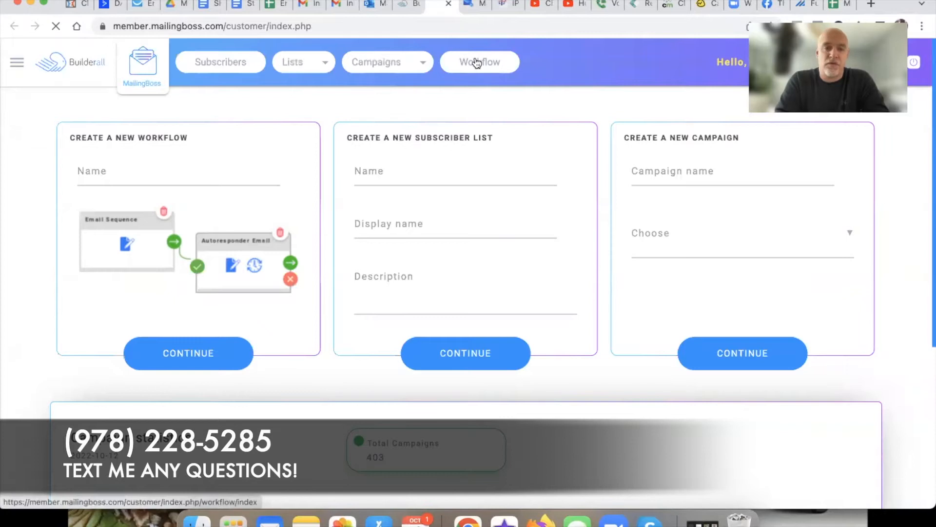
{"action": "left_click", "coordinate": [479, 61]}
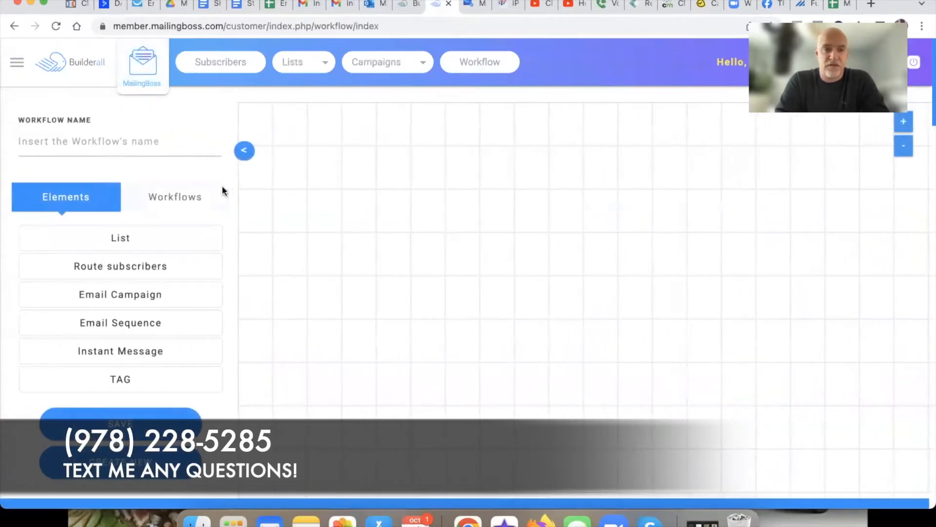
{"action": "left_click", "coordinate": [175, 196]}
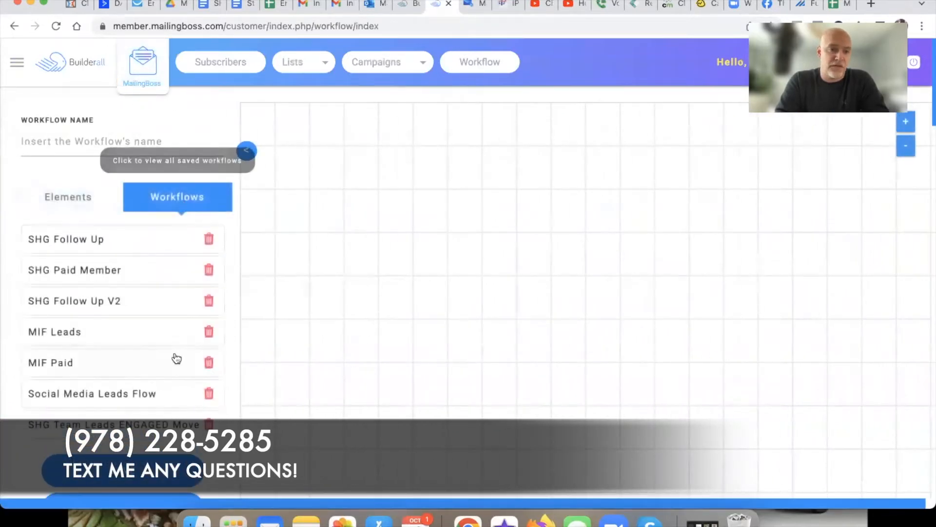
{"action": "left_click", "coordinate": [74, 300]}
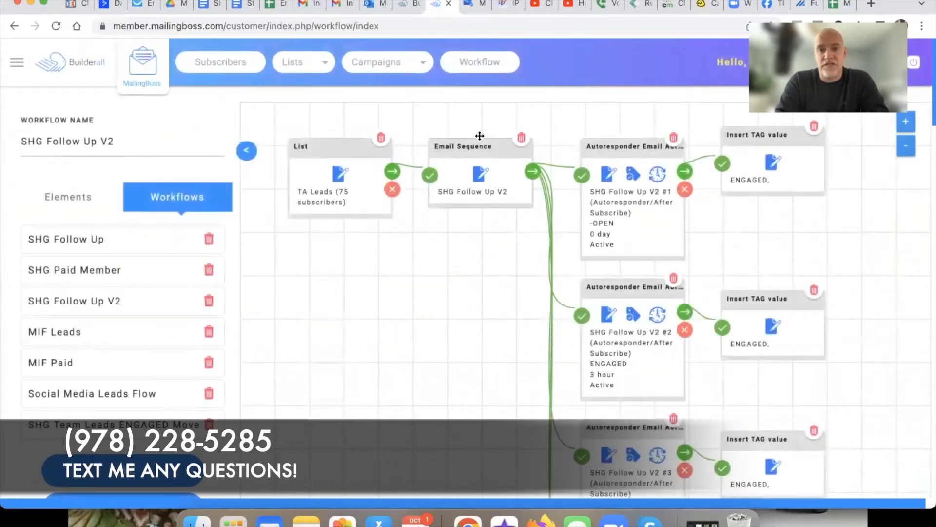
{"action": "mouse_move", "coordinate": [481, 188]}
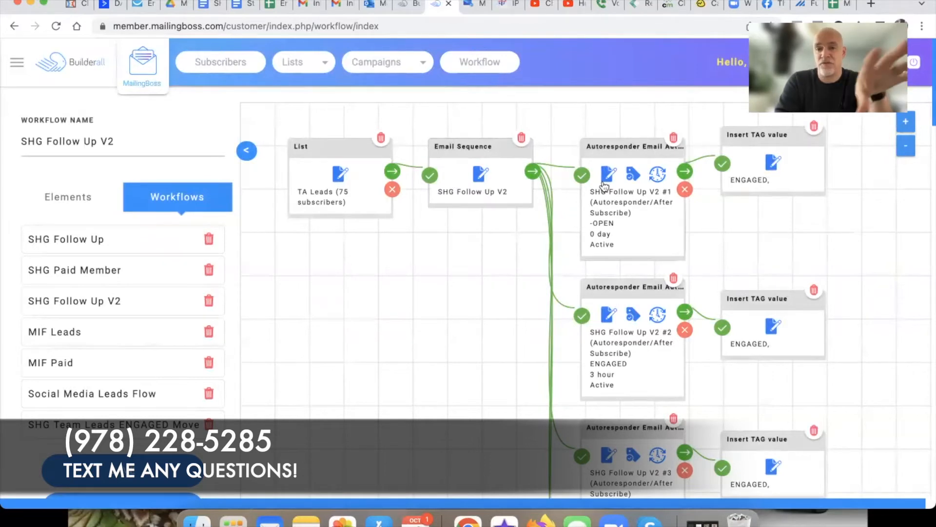
{"action": "mouse_move", "coordinate": [600, 404]}
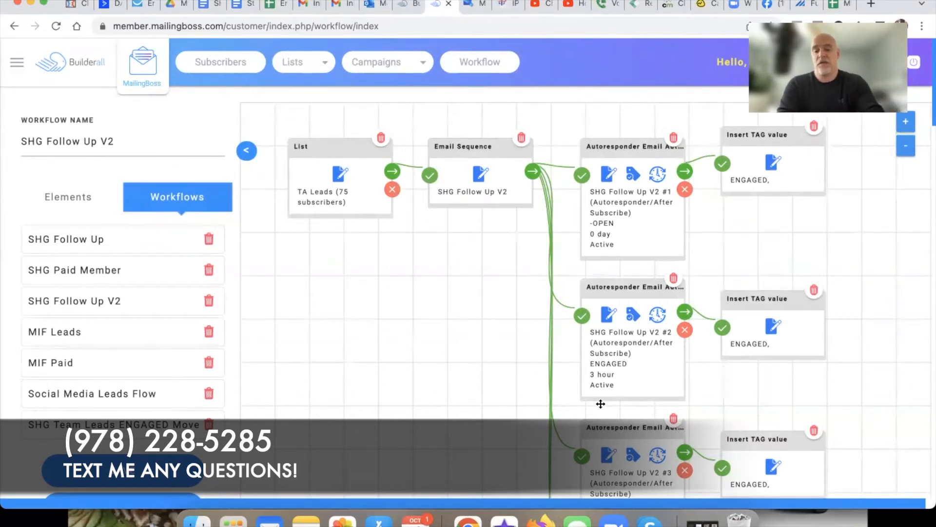
{"action": "mouse_move", "coordinate": [453, 24]}
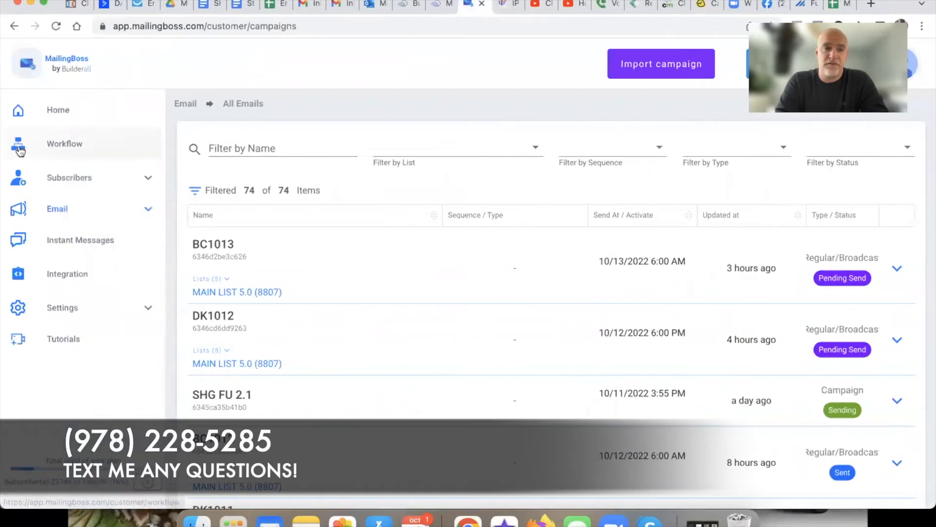
View the SHG Leads Follow Up workflow in the MailingBoss 5.0 workflow editor
{"action": "left_click", "coordinate": [64, 143]}
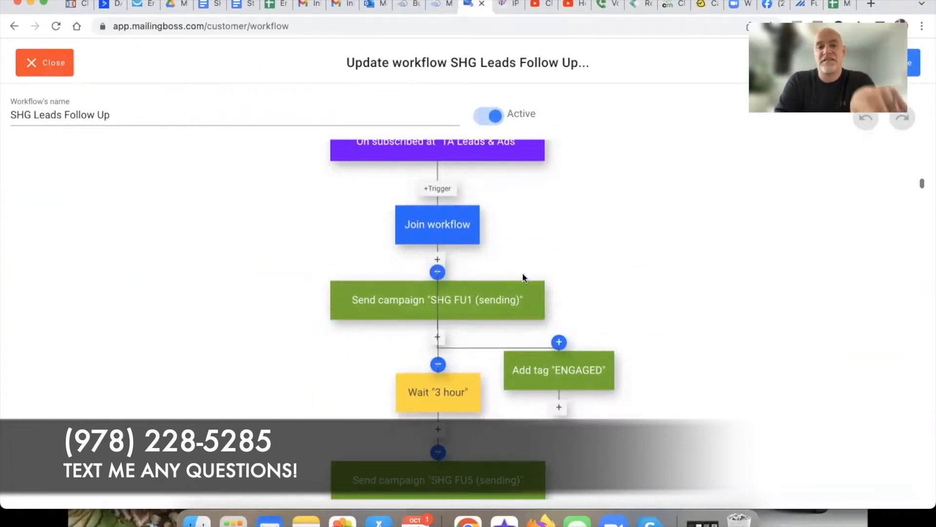
{"action": "mouse_move", "coordinate": [437, 307]}
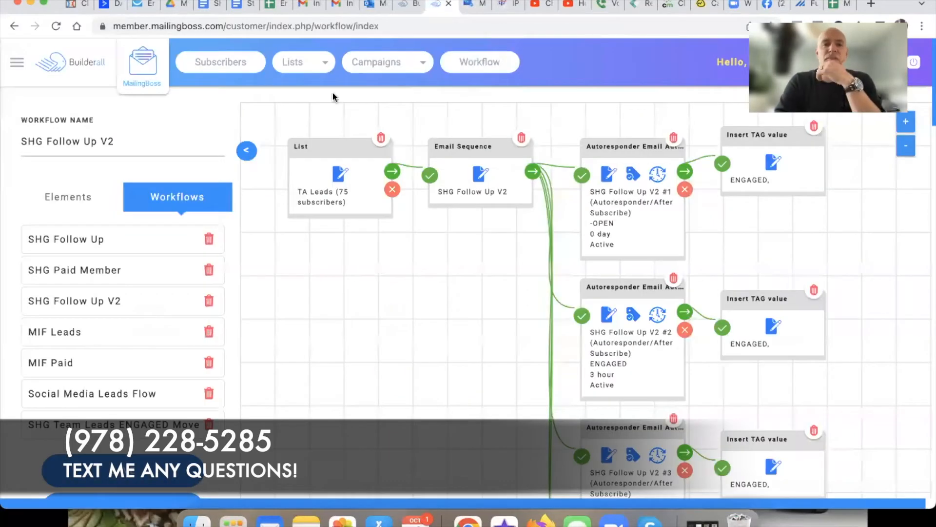
{"action": "mouse_move", "coordinate": [402, 113]}
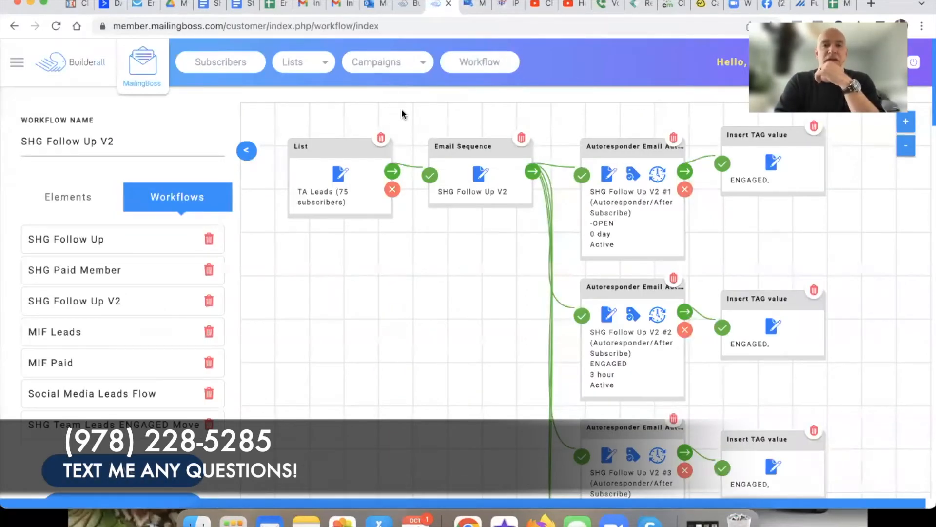
Review the 4.0 All Emails campaign list (261 results) and the Email Sequences list (7 results)
{"action": "left_click", "coordinate": [387, 62]}
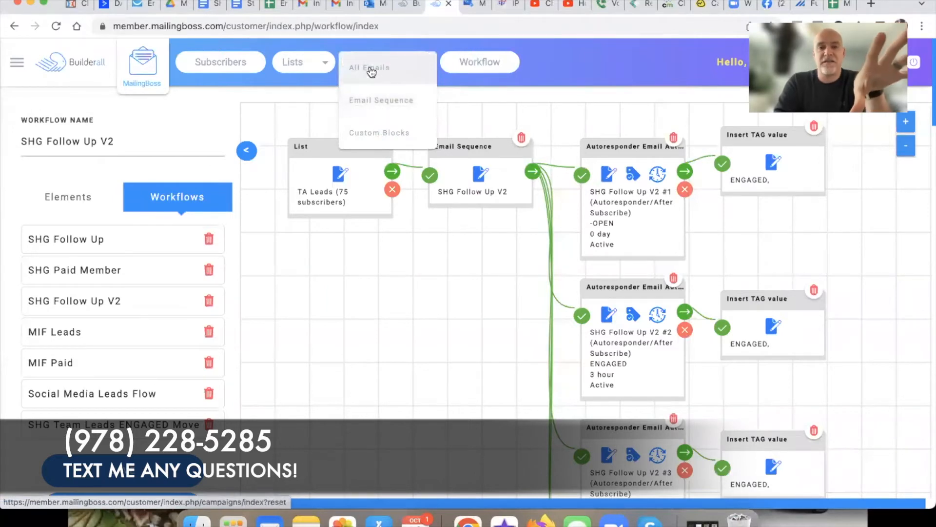
{"action": "left_click", "coordinate": [369, 67]}
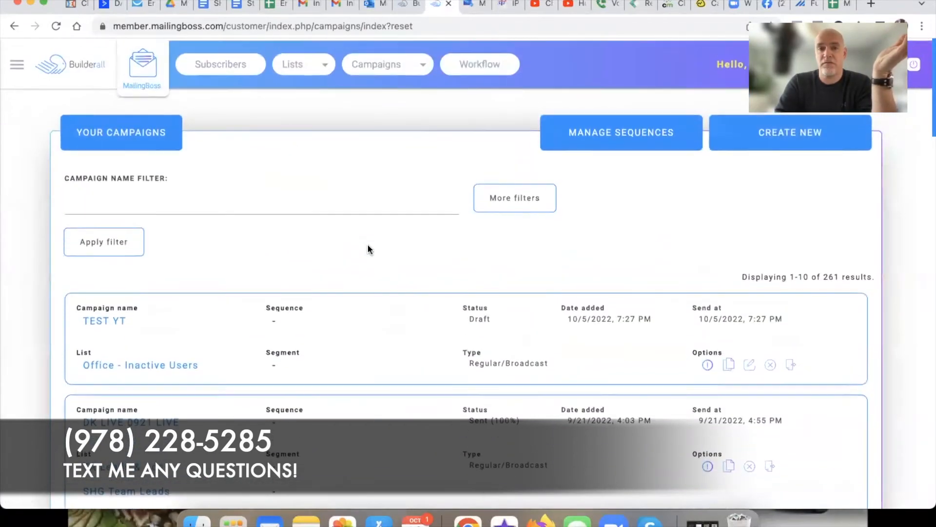
{"action": "left_click", "coordinate": [376, 65]}
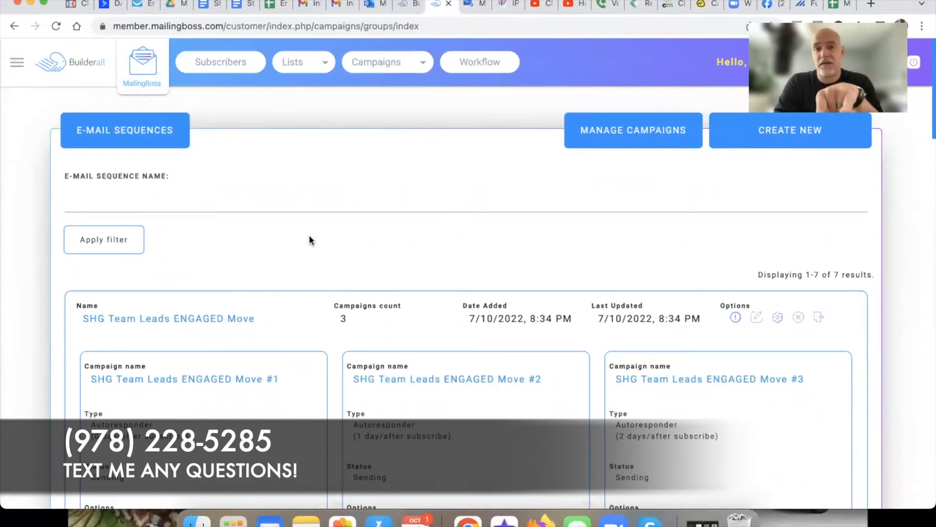
{"action": "left_click", "coordinate": [387, 61]}
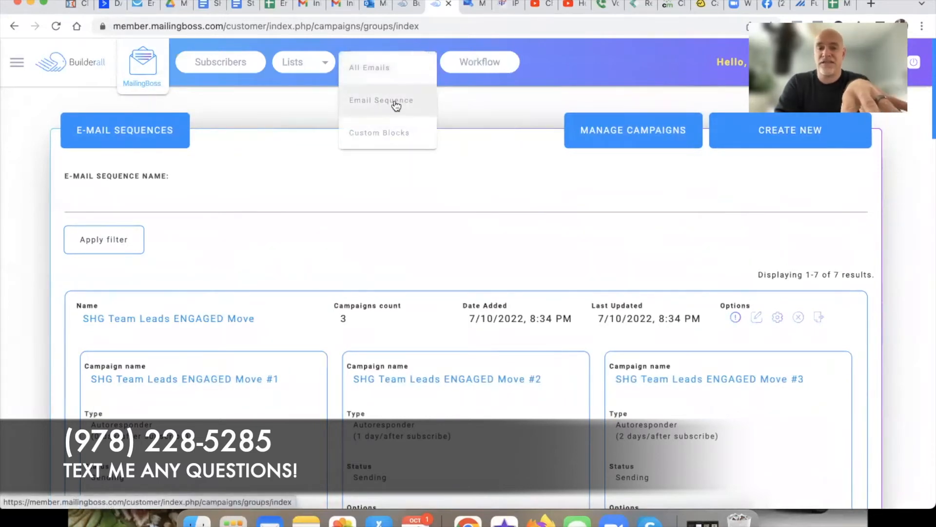
{"action": "mouse_move", "coordinate": [452, 111]}
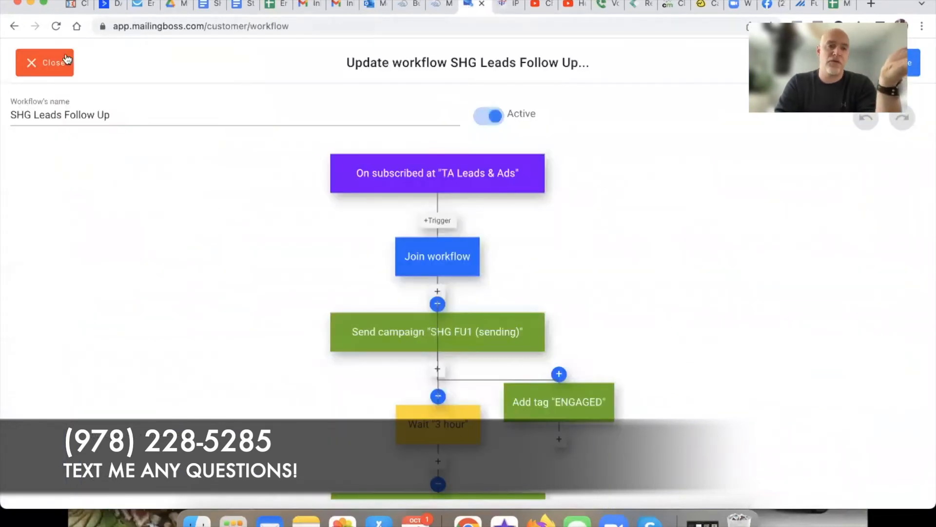
{"action": "left_click", "coordinate": [44, 62]}
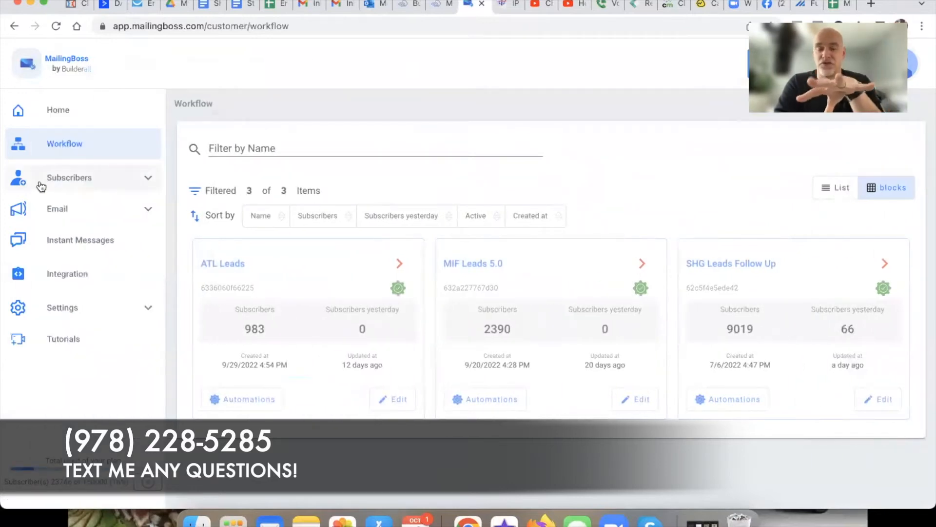
{"action": "left_click", "coordinate": [57, 208]}
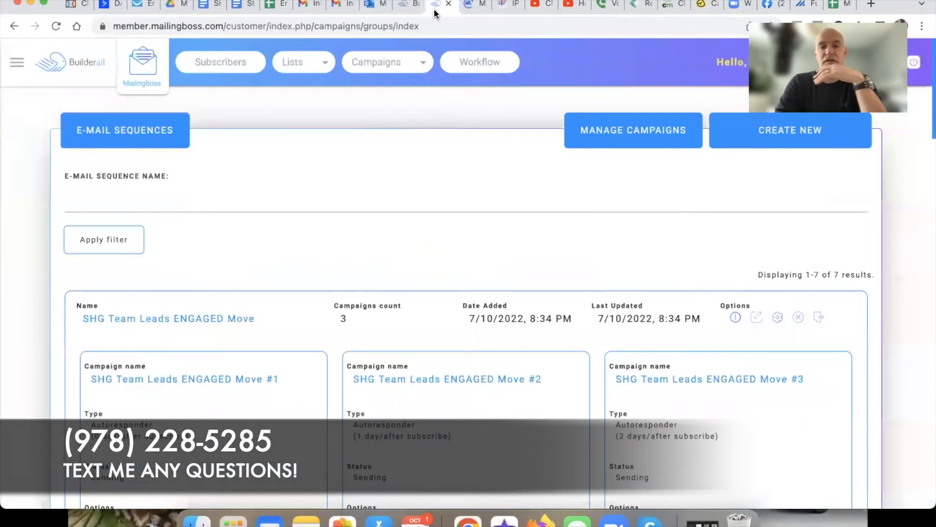
{"action": "left_click", "coordinate": [387, 61]}
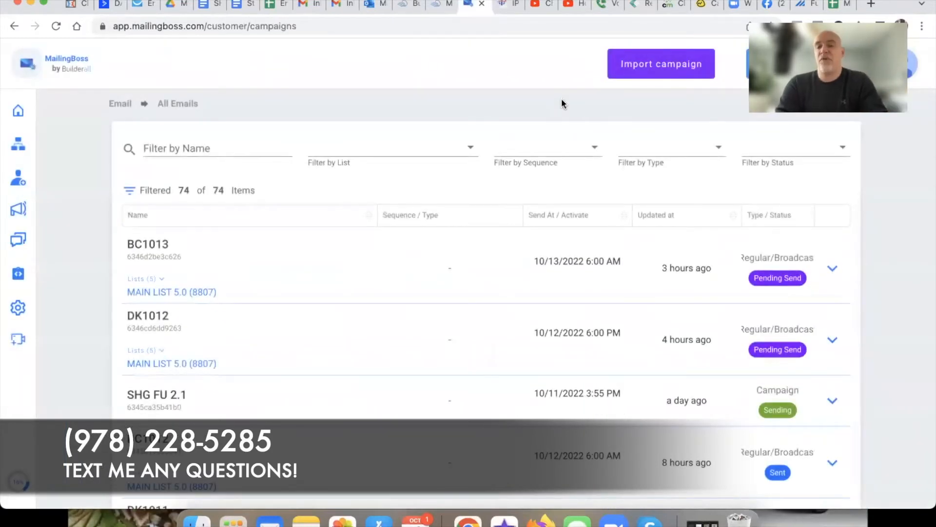
{"action": "mouse_move", "coordinate": [656, 168]}
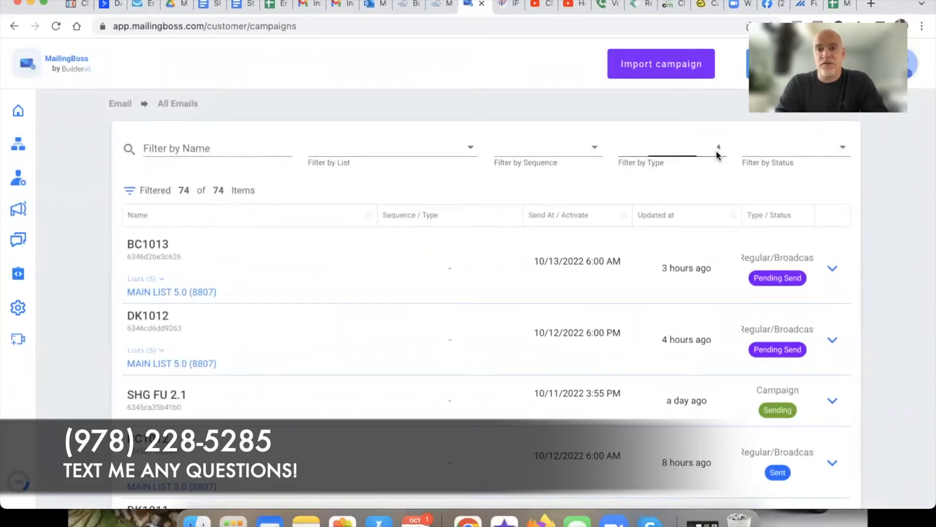
Filter the emails list to Regular/Broadcast (60 of 74) and bring up the BC1010 row actions
{"action": "left_click", "coordinate": [669, 154]}
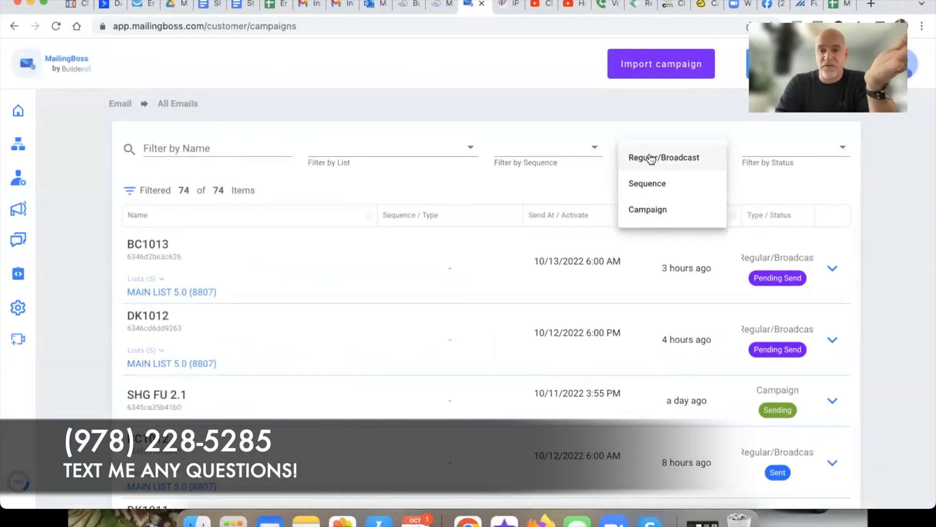
{"action": "scroll", "scroll_direction": "down", "scroll_amount": 3}
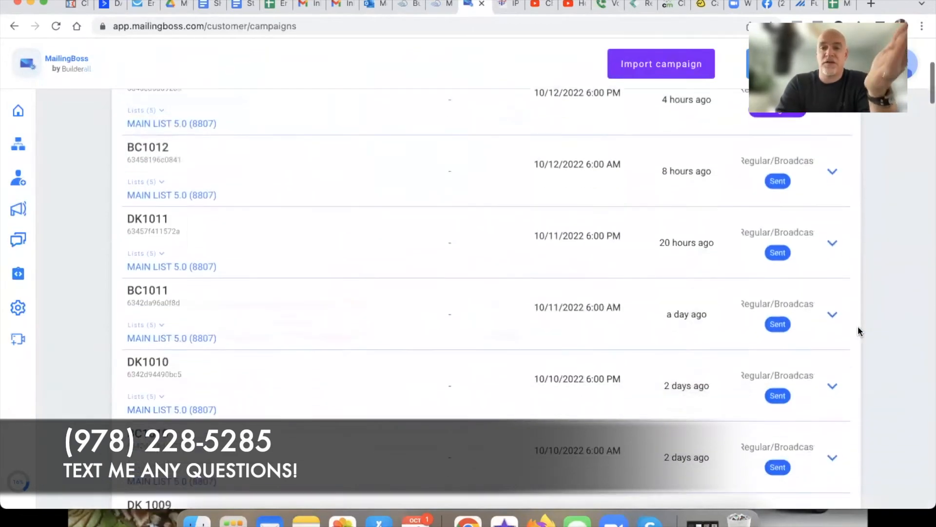
{"action": "scroll", "scroll_direction": "down", "scroll_amount": 3}
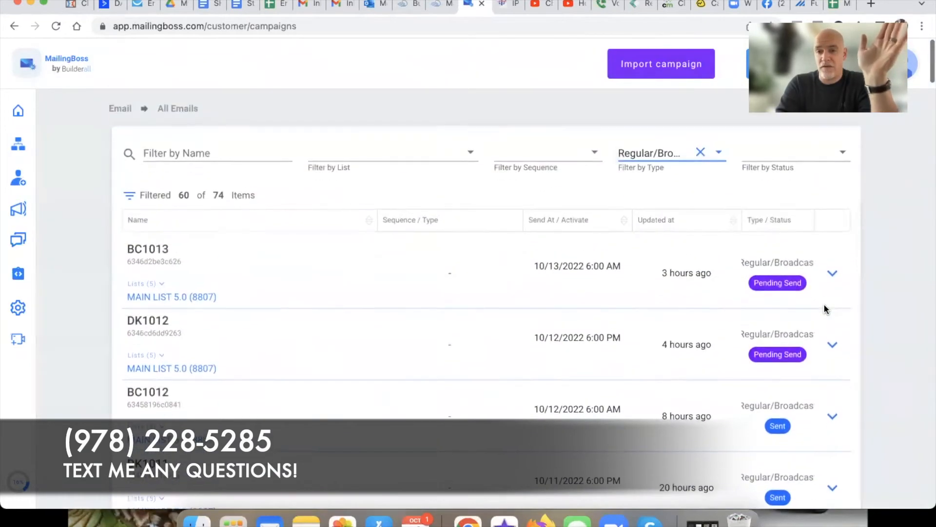
{"action": "scroll", "scroll_direction": "down", "scroll_amount": 3}
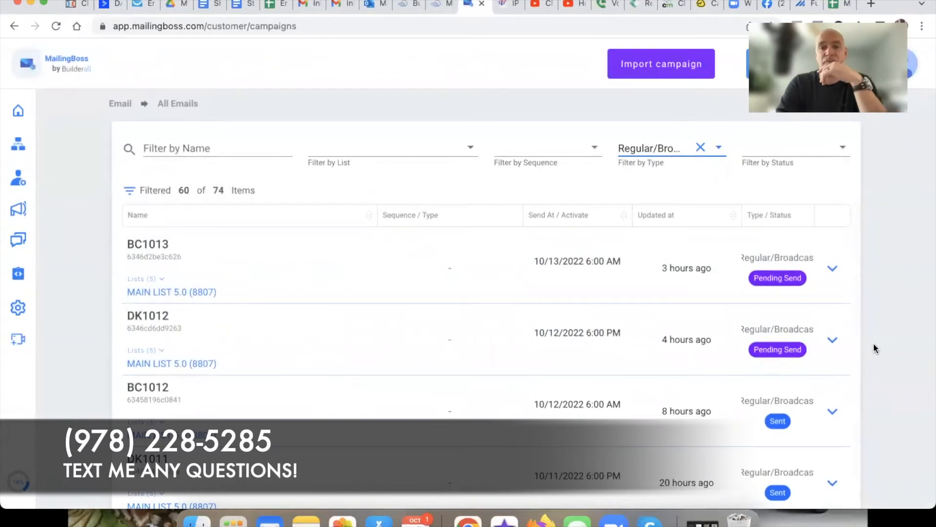
{"action": "scroll", "scroll_direction": "down", "scroll_amount": 3}
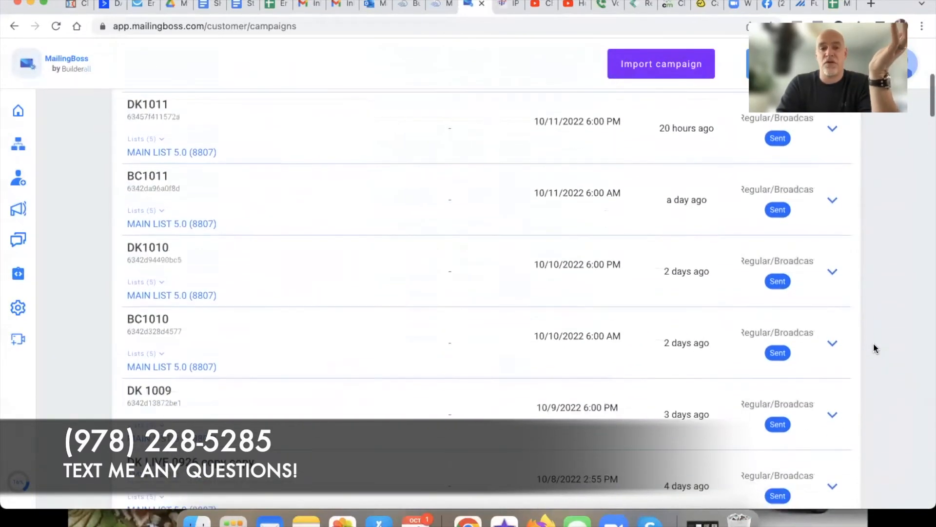
{"action": "scroll", "scroll_direction": "down", "scroll_amount": 3}
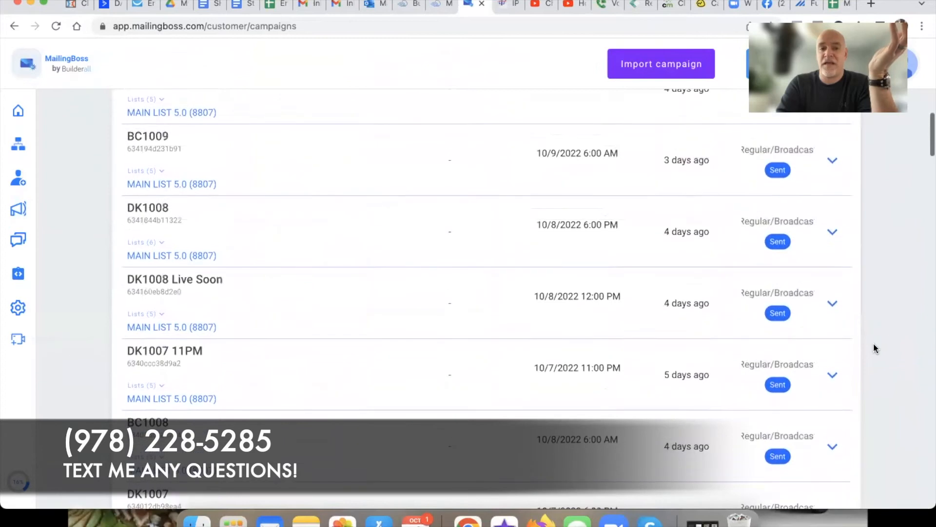
{"action": "scroll", "scroll_direction": "up", "scroll_amount": 3}
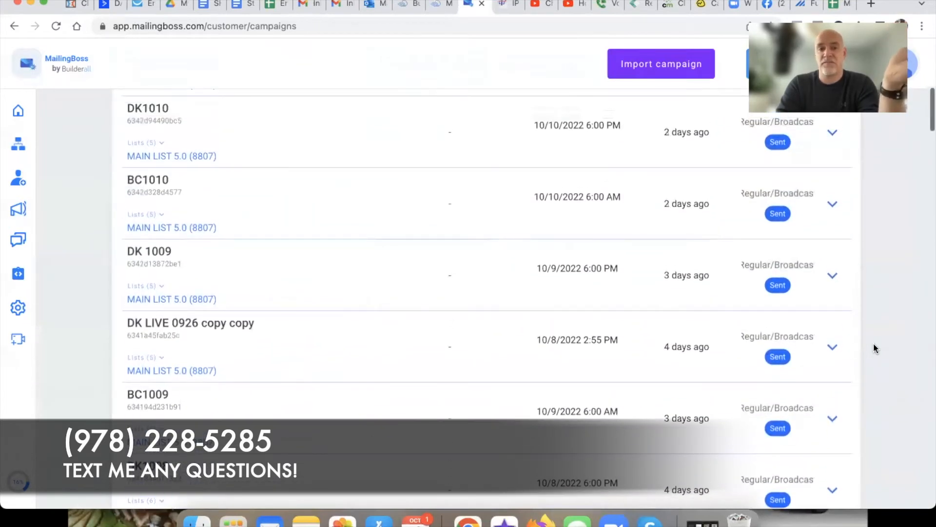
{"action": "left_click", "coordinate": [832, 297]}
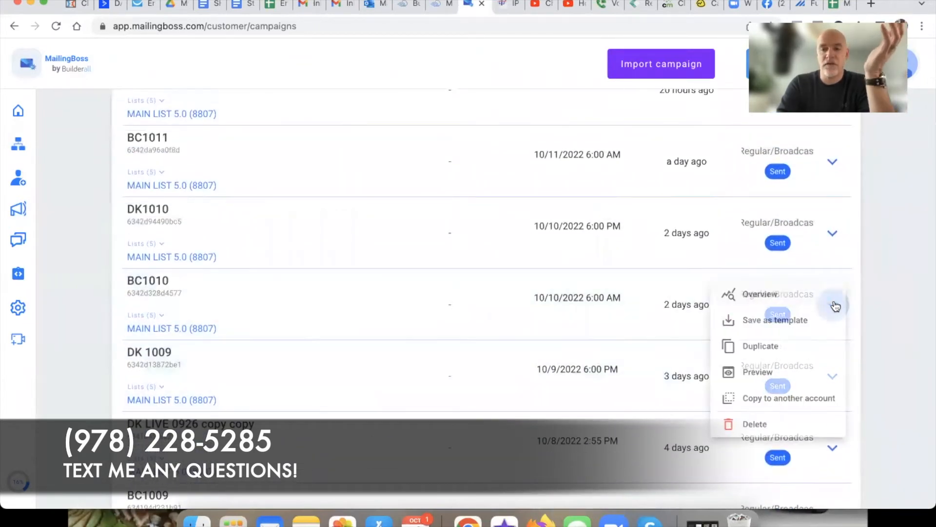
View the BC1010 overview: 5027 opens (25.90%) and 337 clicks (1.74%)
{"action": "left_click", "coordinate": [760, 293]}
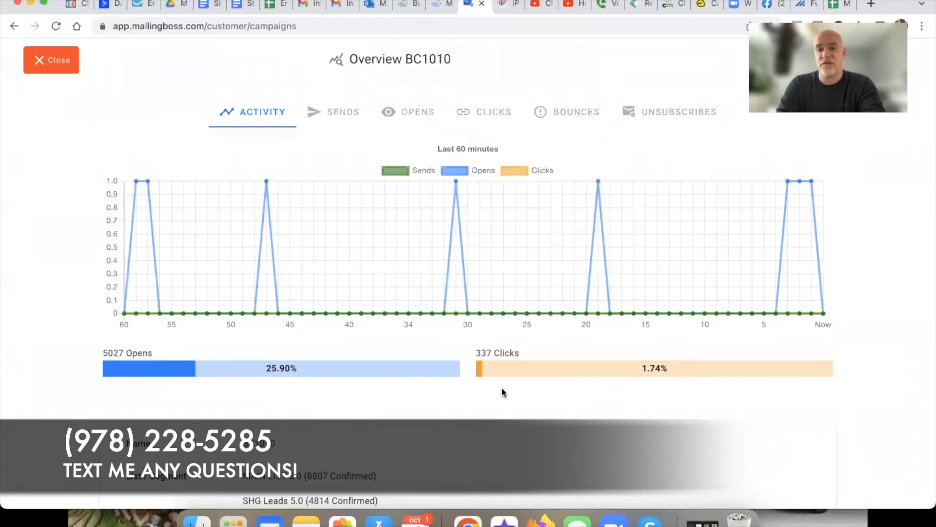
{"action": "mouse_move", "coordinate": [55, 108]}
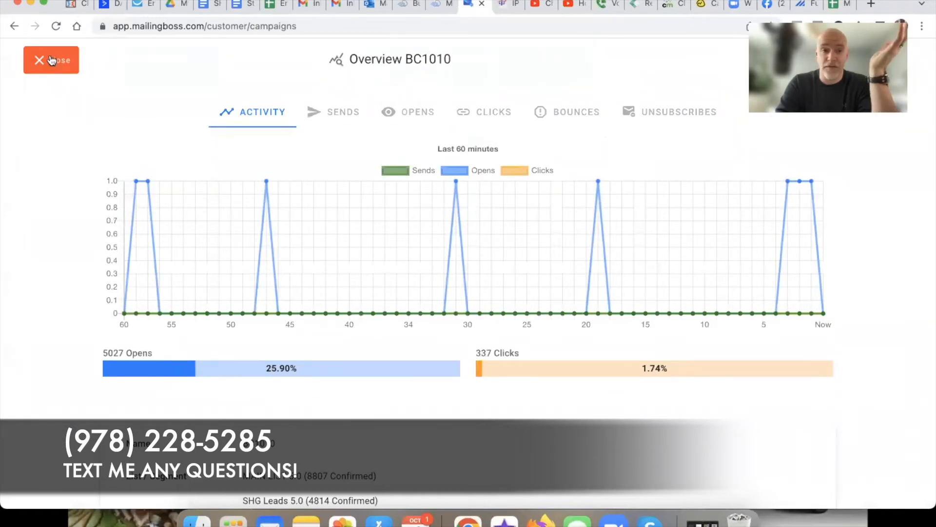
Close the BC1010 overview and scroll the Regular/Broadcast list of 60 items
{"action": "left_click", "coordinate": [51, 59]}
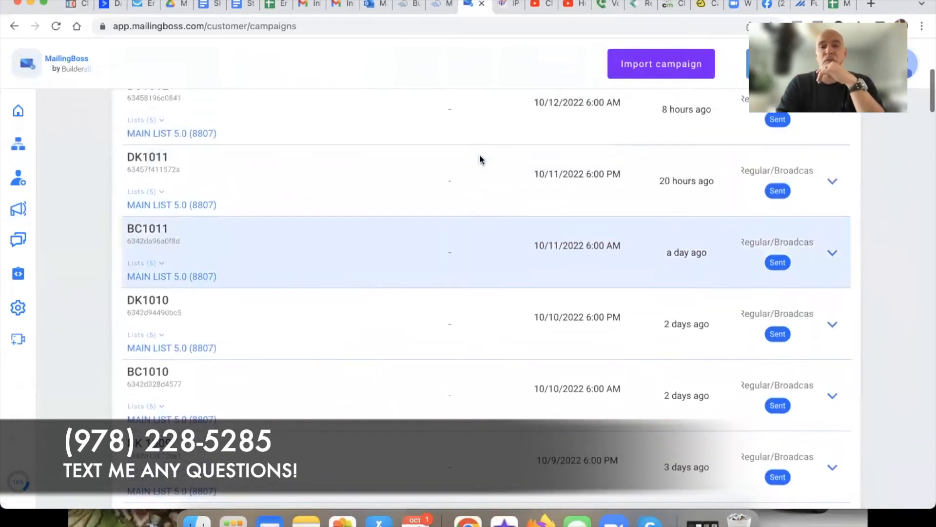
{"action": "scroll", "scroll_direction": "up", "scroll_amount": 3}
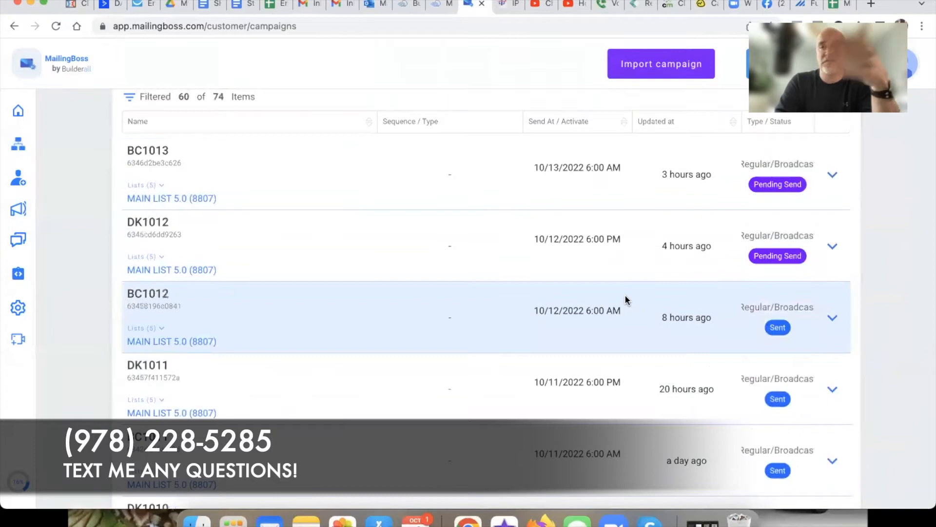
{"action": "scroll", "scroll_direction": "down", "scroll_amount": 3}
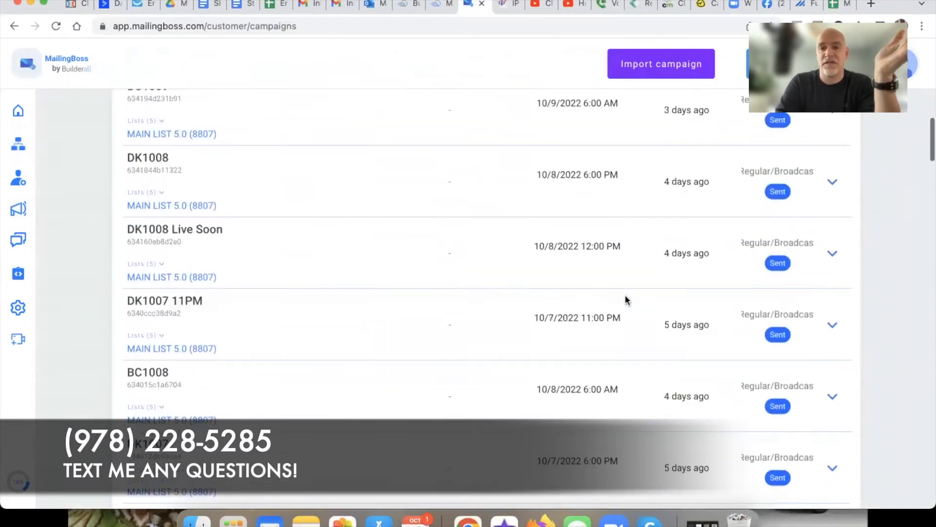
{"action": "scroll", "scroll_direction": "down", "scroll_amount": 3}
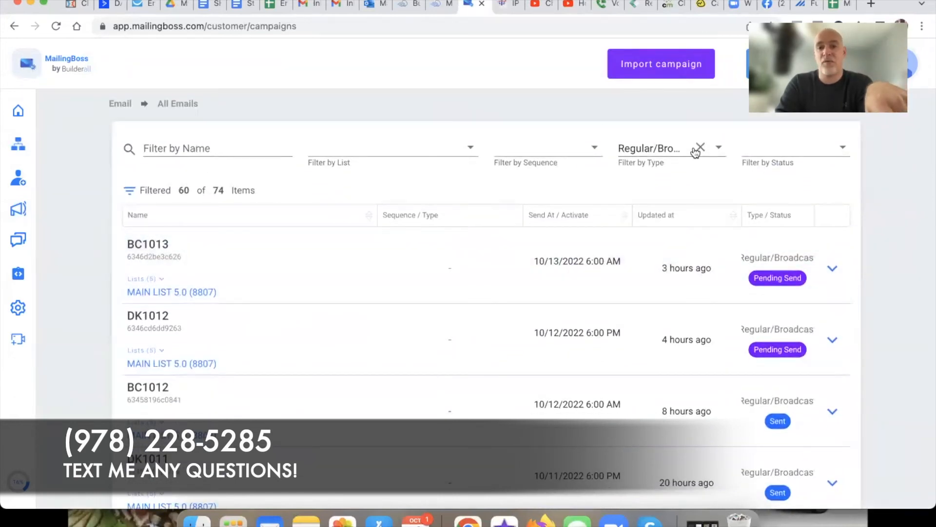
Replace the Regular/Broadcast filter with Campaign type, showing 14 of 74 items, all Sending
{"action": "left_click", "coordinate": [719, 147]}
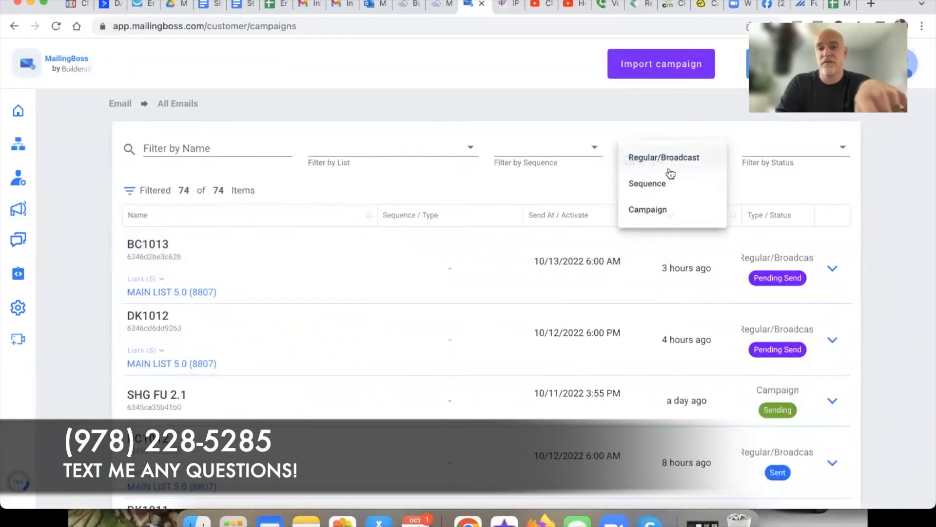
{"action": "mouse_move", "coordinate": [651, 212]}
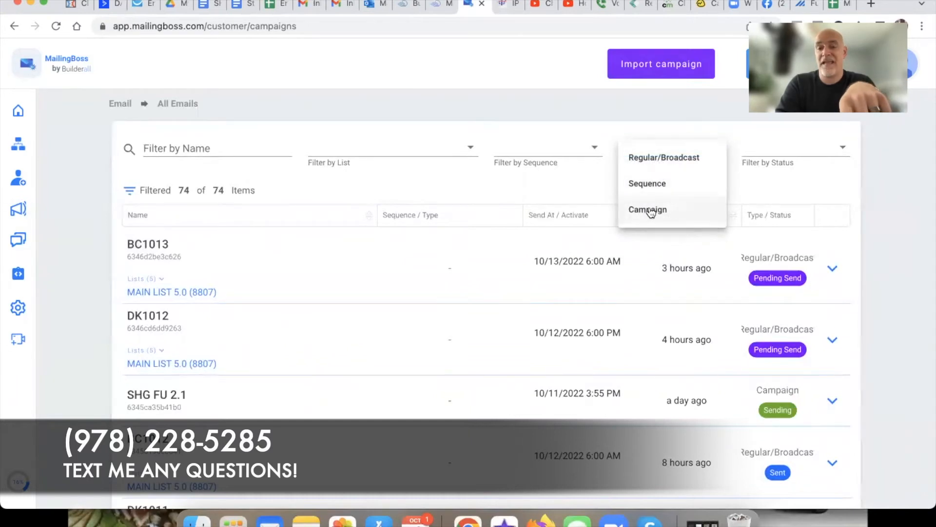
{"action": "left_click", "coordinate": [647, 210]}
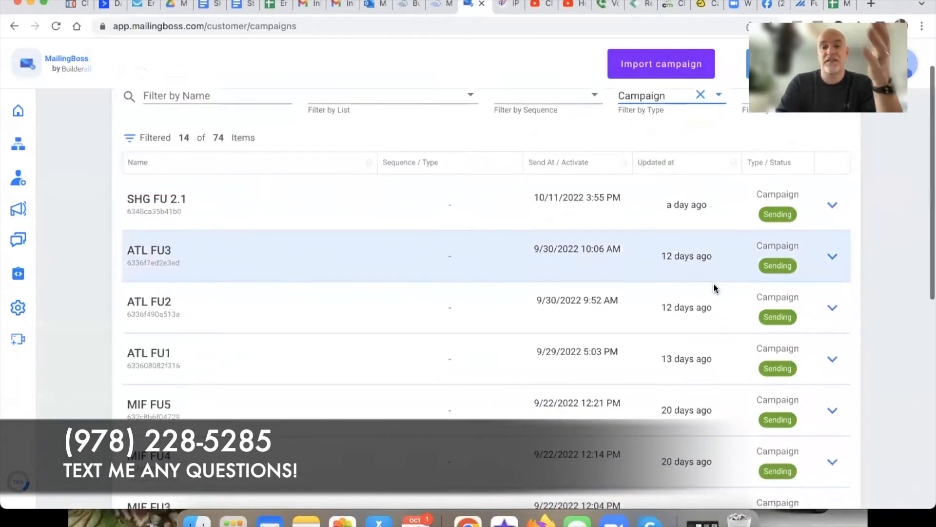
{"action": "scroll", "scroll_direction": "down", "scroll_amount": 3}
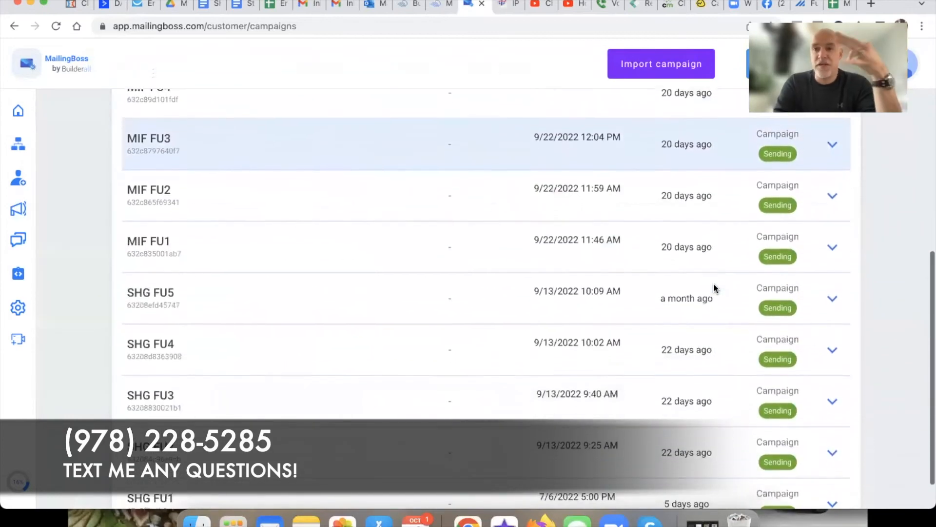
{"action": "scroll", "scroll_direction": "down", "scroll_amount": 3}
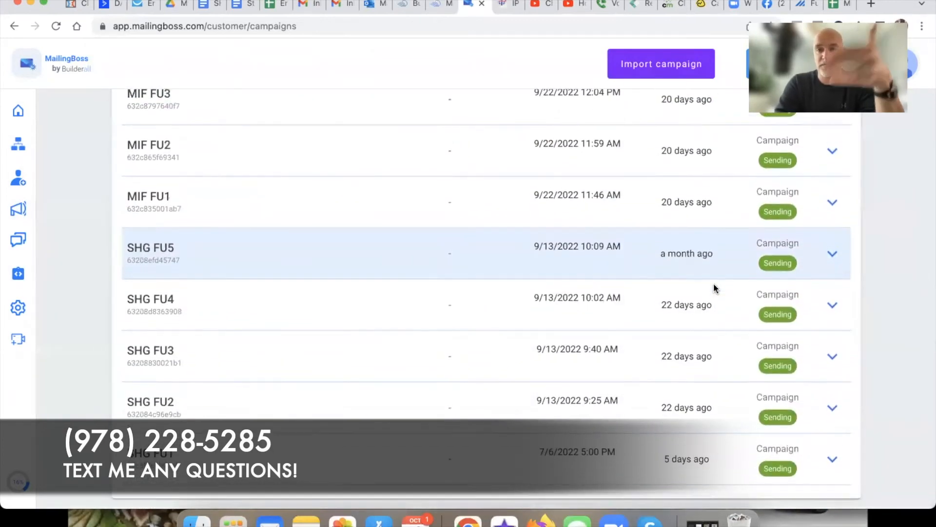
{"action": "mouse_move", "coordinate": [449, 298]}
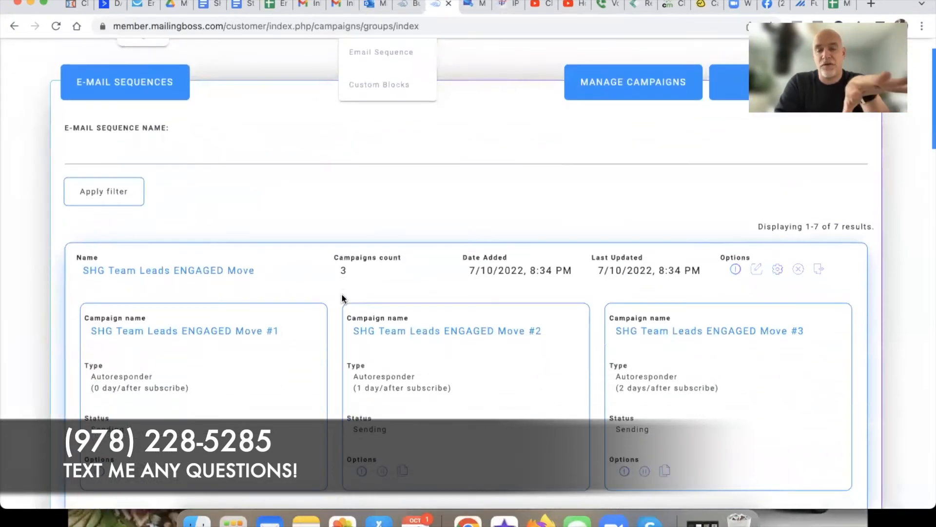
Scroll the Campaign-type list showing ATL FU1–FU3 and MIF FU1–FU5
{"action": "scroll", "scroll_direction": "down", "scroll_amount": 3}
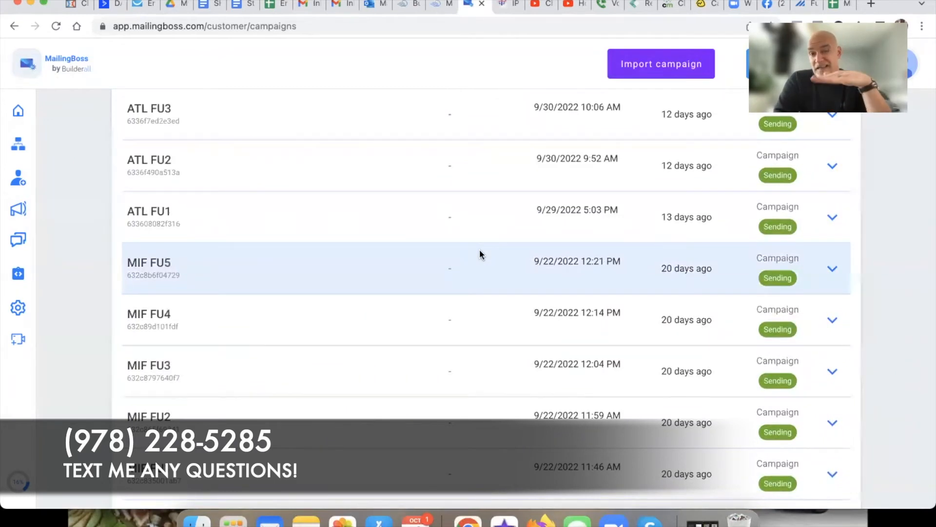
Scroll back up and clear the Campaign type filter so all 74 emails show again
{"action": "scroll", "scroll_direction": "down", "scroll_amount": 3}
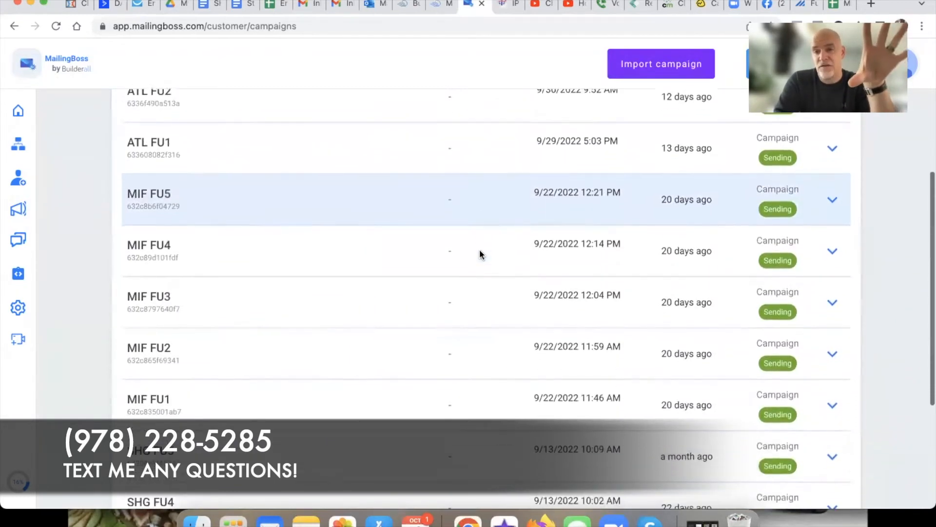
{"action": "scroll", "scroll_direction": "down", "scroll_amount": 3}
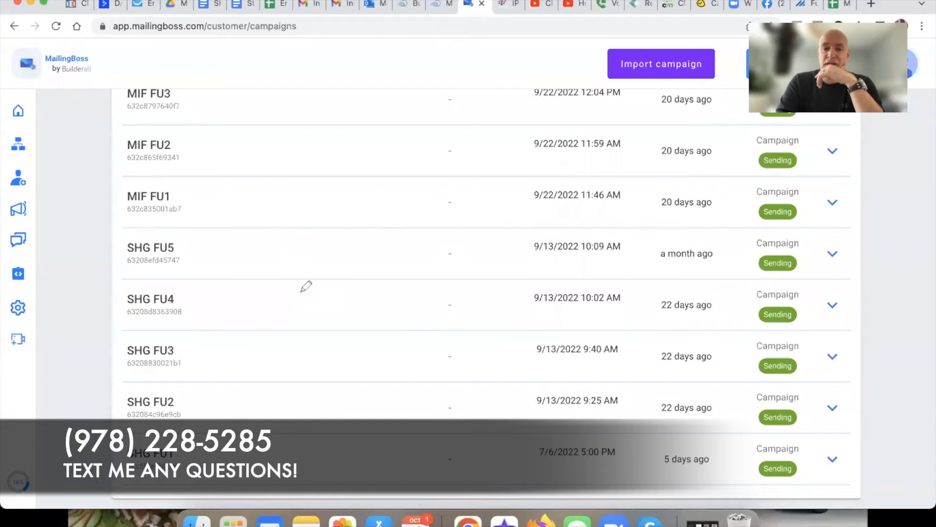
{"action": "left_click_drag", "start_coordinate": [124, 232], "coordinate": [129, 490]}
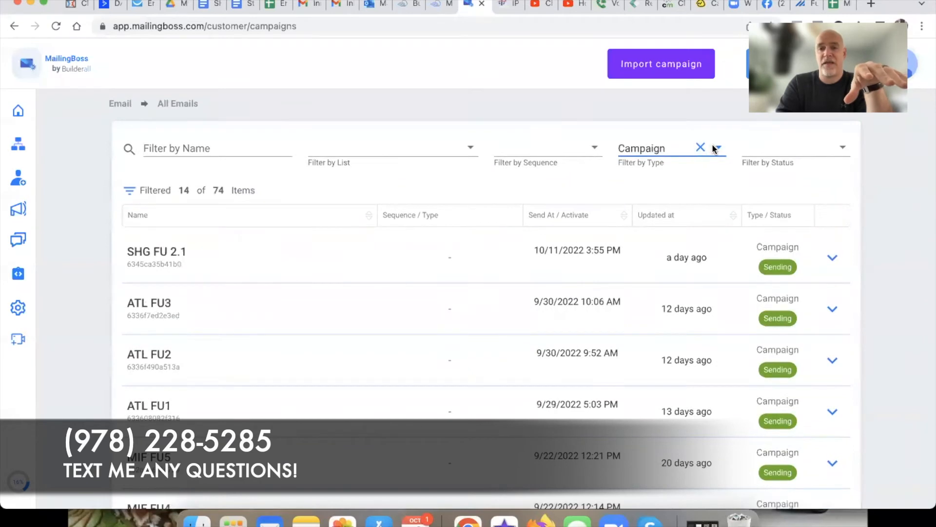
{"action": "left_click", "coordinate": [699, 147]}
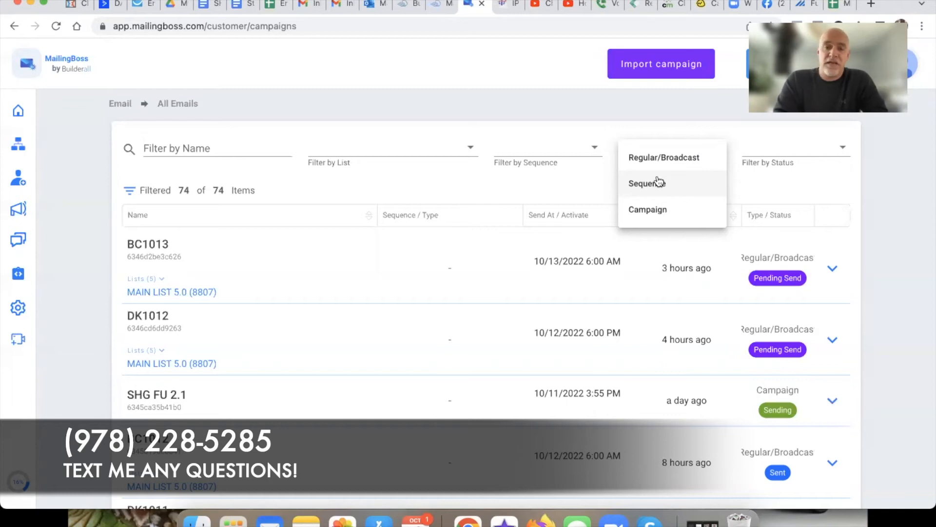
{"action": "mouse_move", "coordinate": [574, 108]}
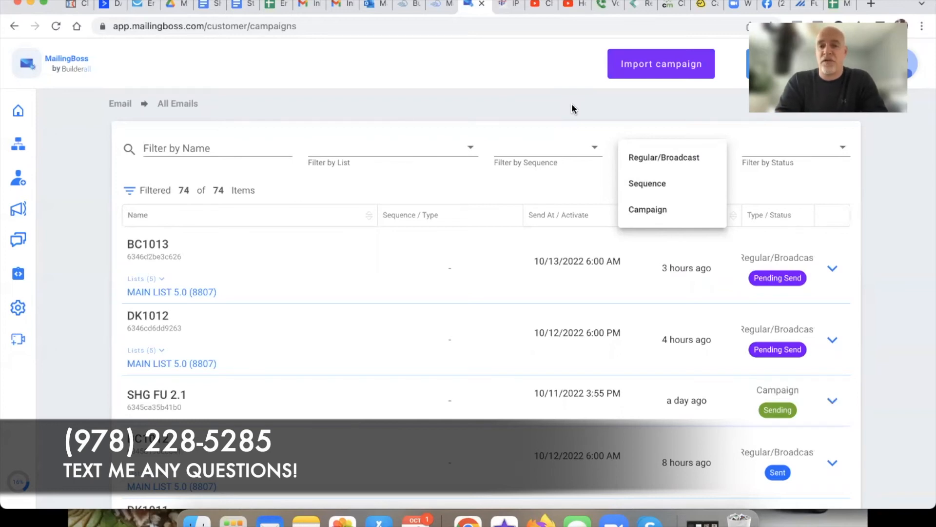
{"action": "left_click", "coordinate": [670, 147]}
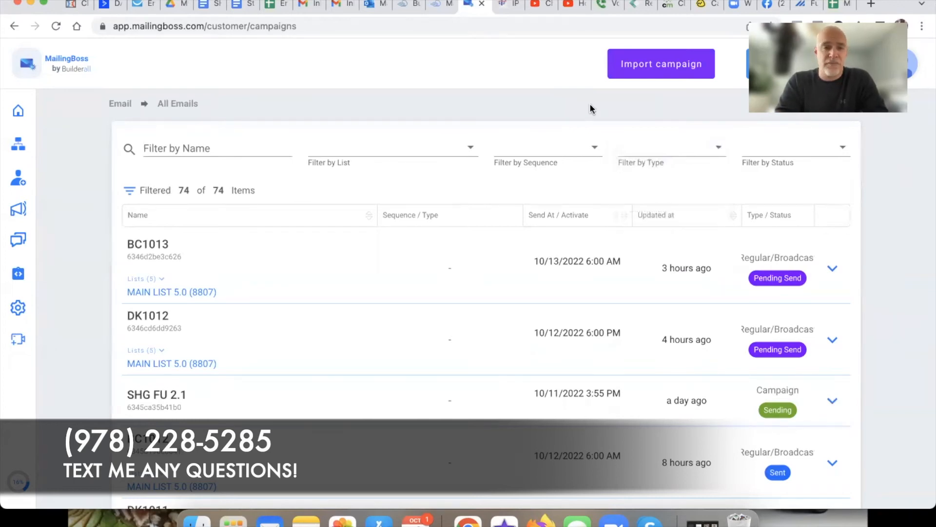
{"action": "mouse_move", "coordinate": [98, 230]}
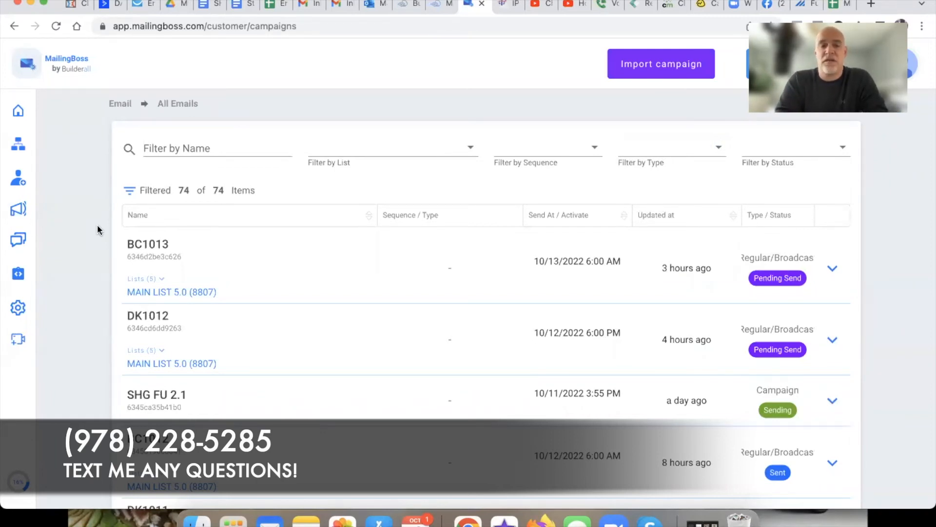
{"action": "mouse_move", "coordinate": [108, 232]}
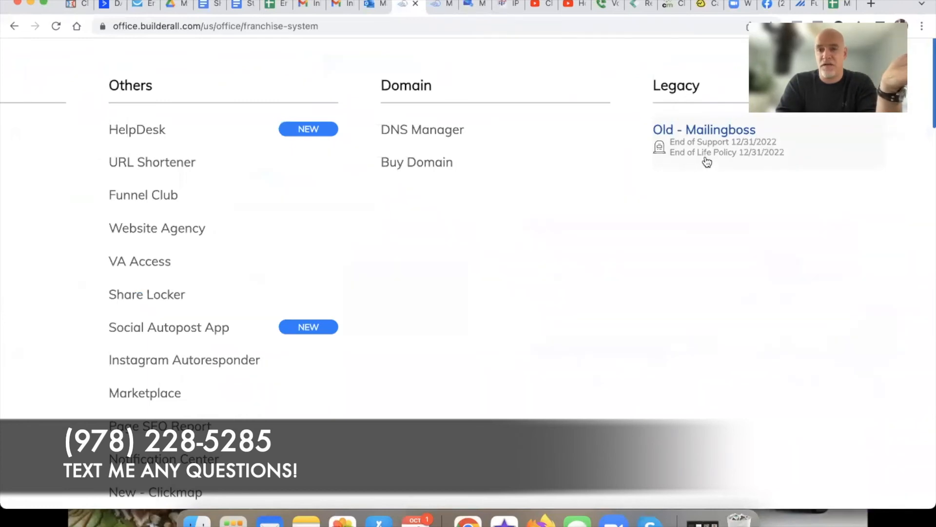
{"action": "mouse_move", "coordinate": [758, 167]}
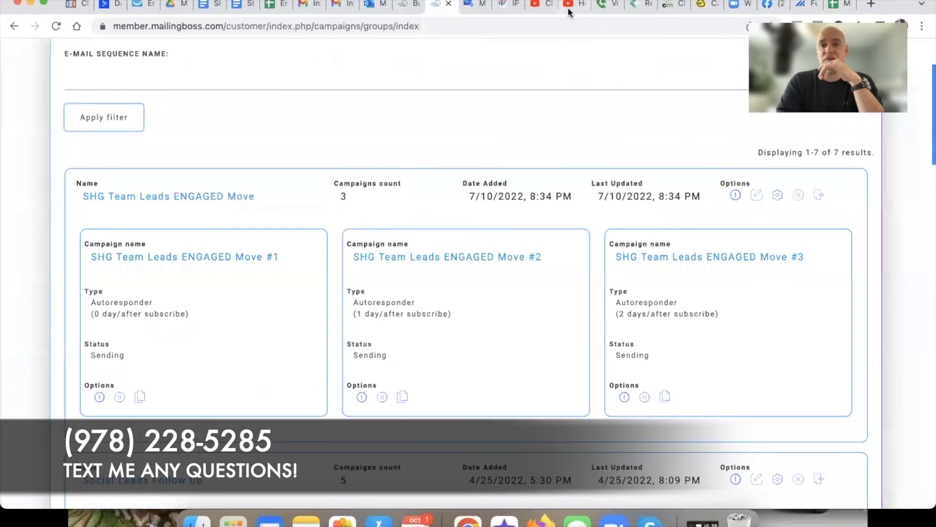
Switch from the old MailingBoss sequences page to the YouTube tutorial playlist
{"action": "left_click", "coordinate": [573, 5]}
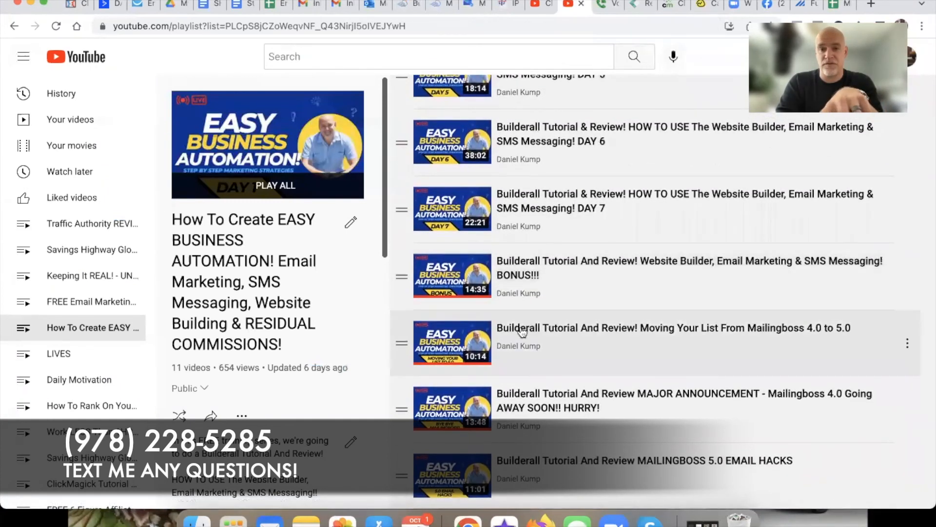
{"action": "mouse_move", "coordinate": [577, 340]}
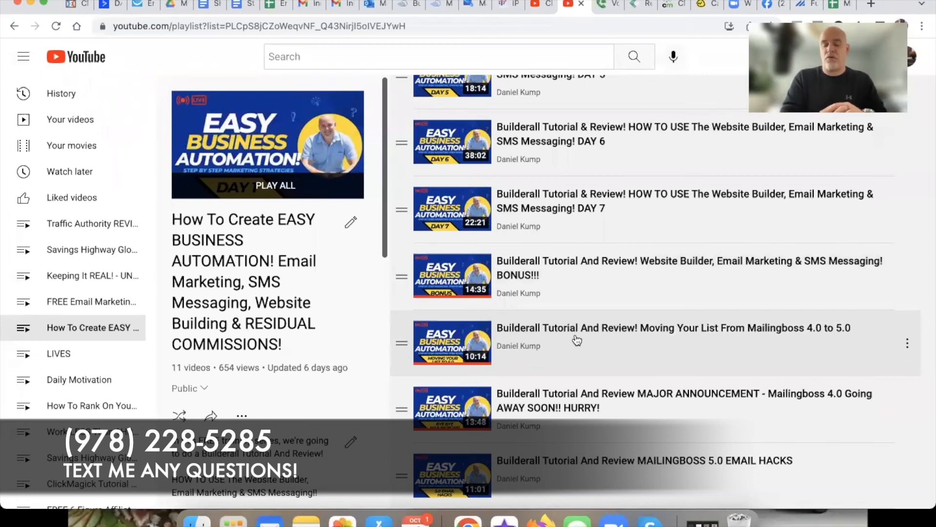
{"action": "mouse_move", "coordinate": [597, 160]}
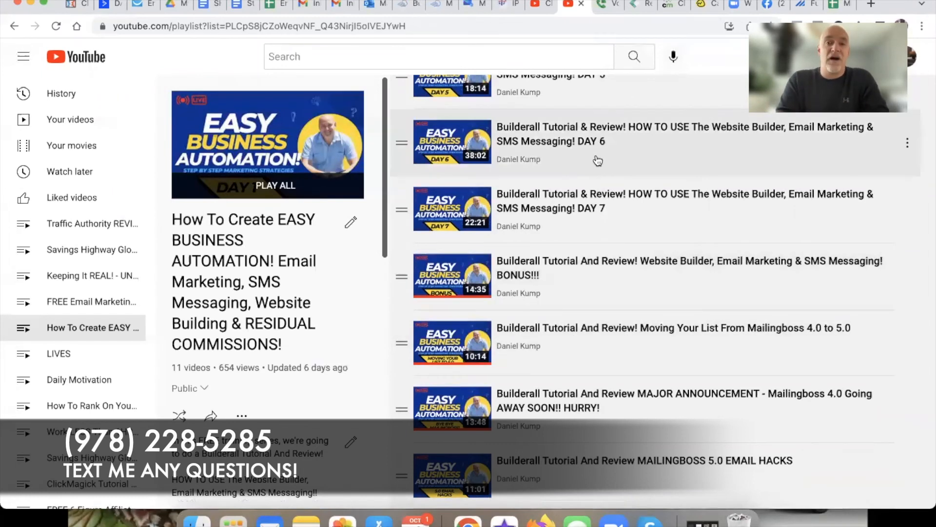
{"action": "mouse_move", "coordinate": [539, 5]}
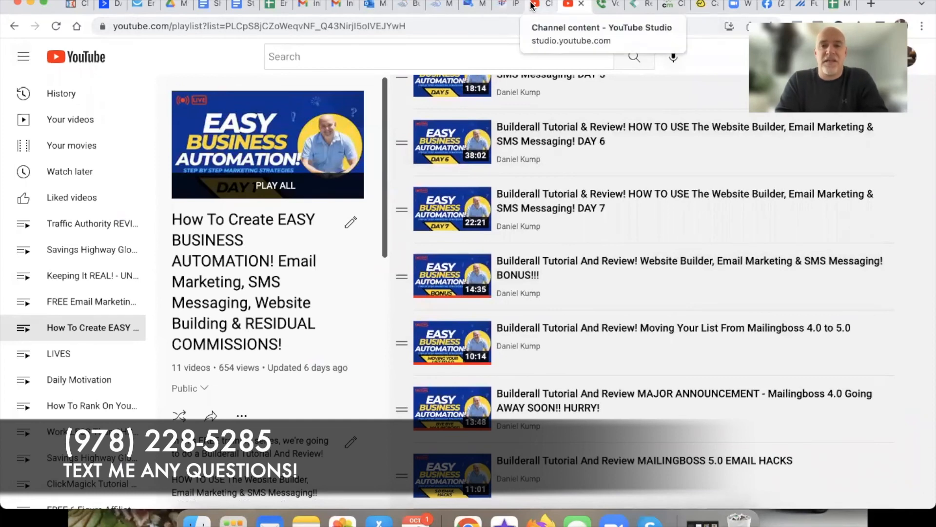
View Channel content in YouTube Studio, then go to the Daniel Kump public channel home page
{"action": "left_click", "coordinate": [540, 6]}
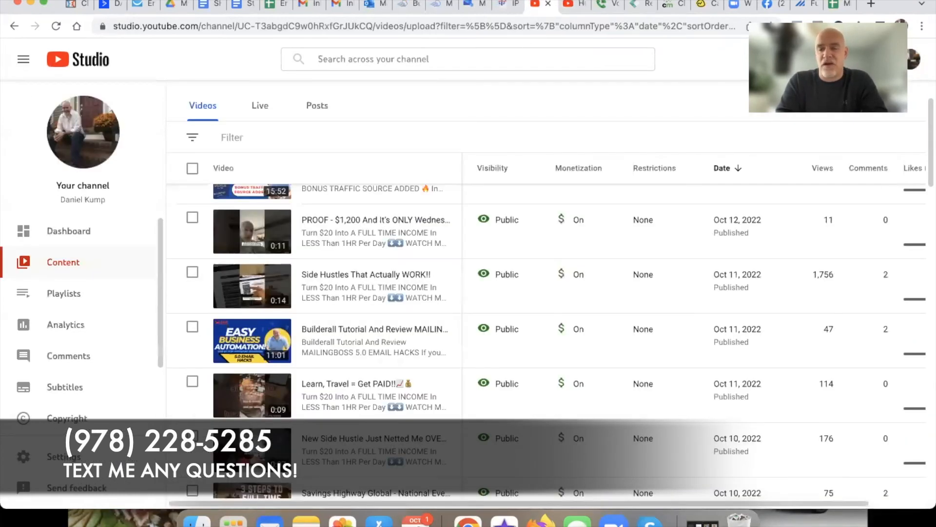
{"action": "left_click", "coordinate": [910, 59]}
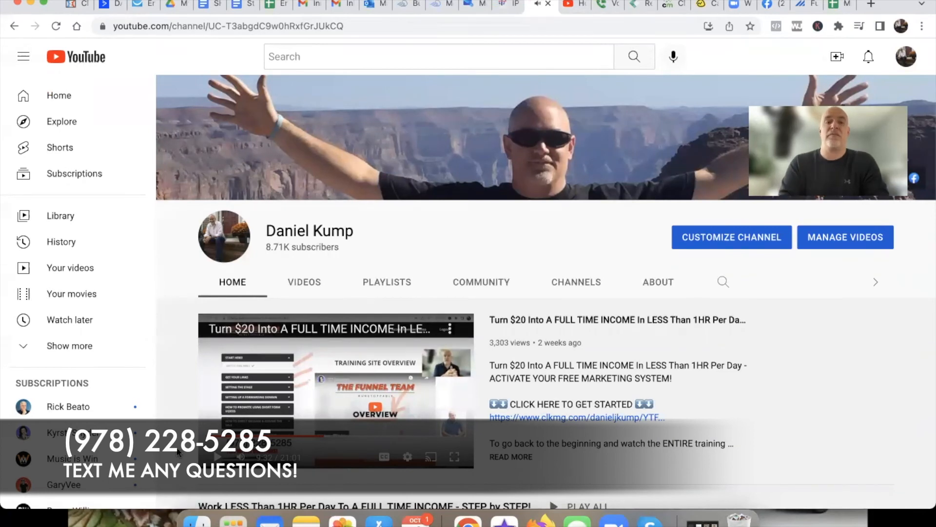
{"action": "scroll", "scroll_direction": "down", "scroll_amount": 3}
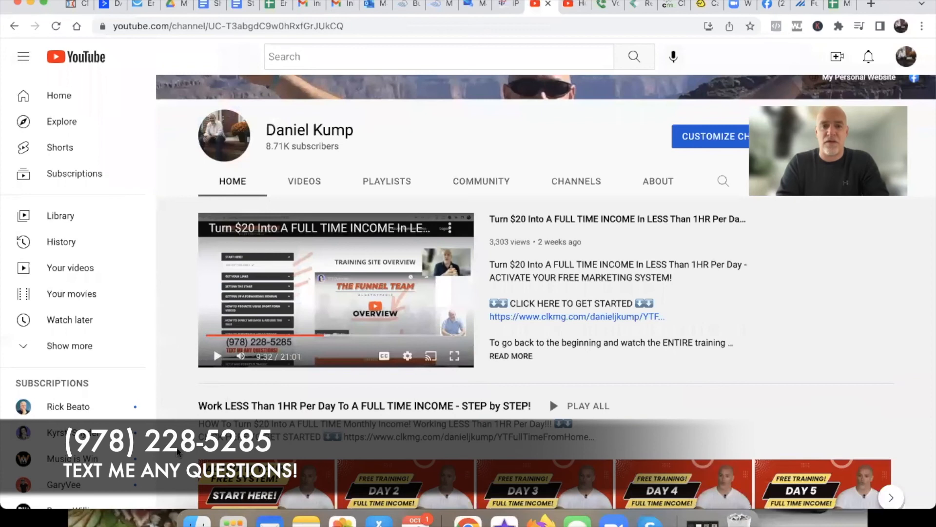
{"action": "scroll", "scroll_direction": "down", "scroll_amount": 3}
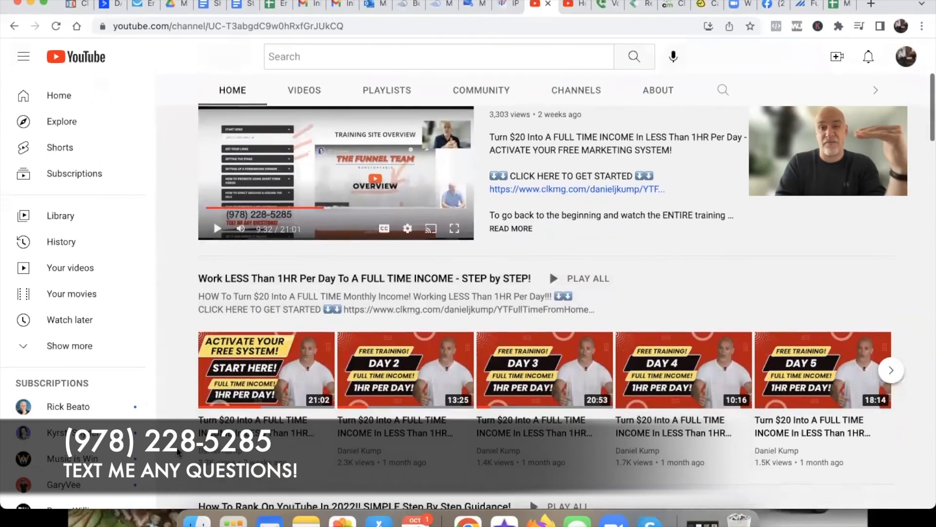
{"action": "scroll", "scroll_direction": "down", "scroll_amount": 3}
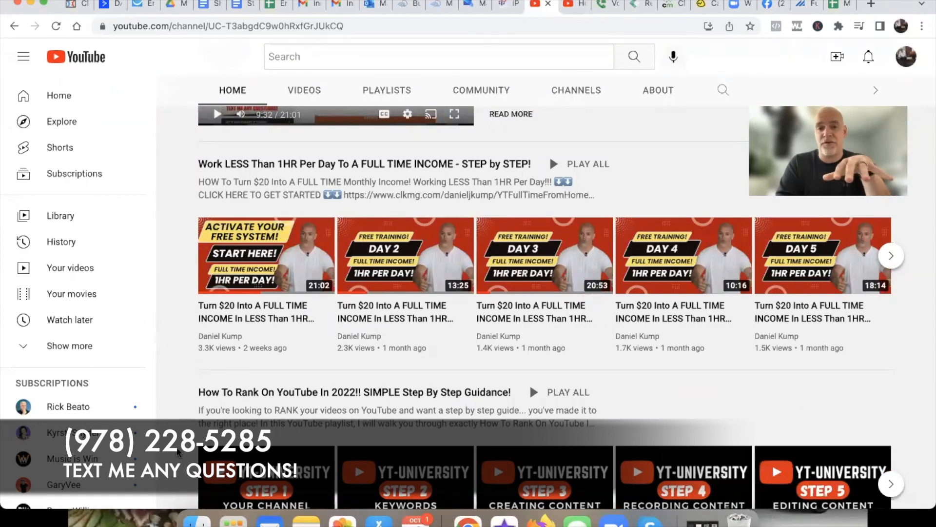
{"action": "scroll", "scroll_direction": "down", "scroll_amount": 3}
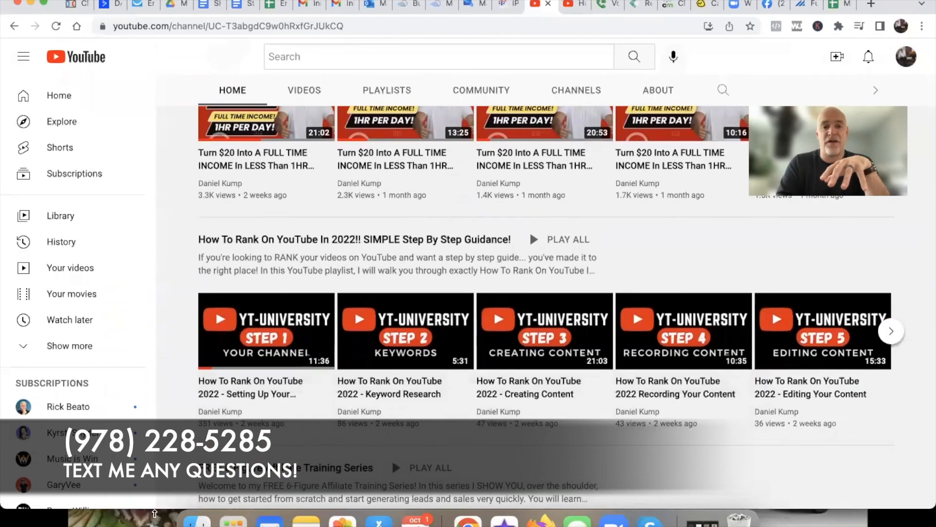
{"action": "scroll", "scroll_direction": "down", "scroll_amount": 3}
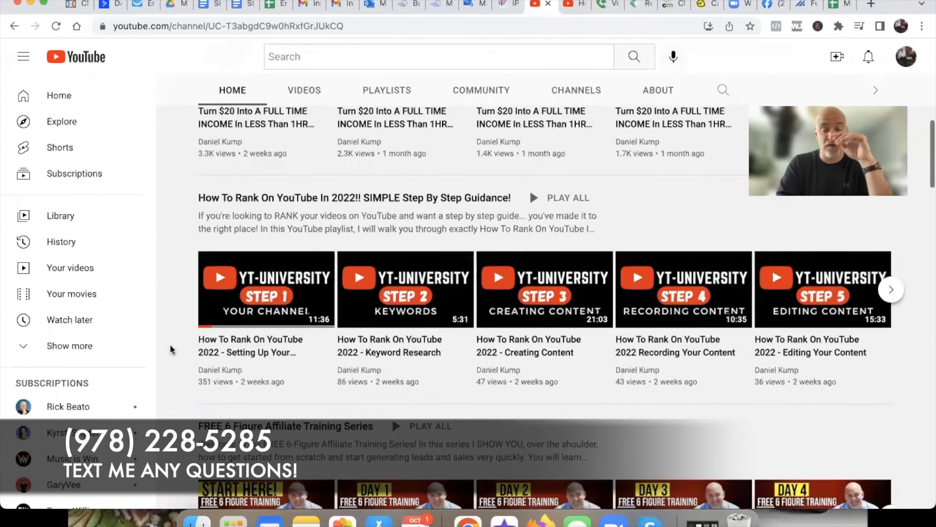
{"action": "scroll", "scroll_direction": "down", "scroll_amount": 3}
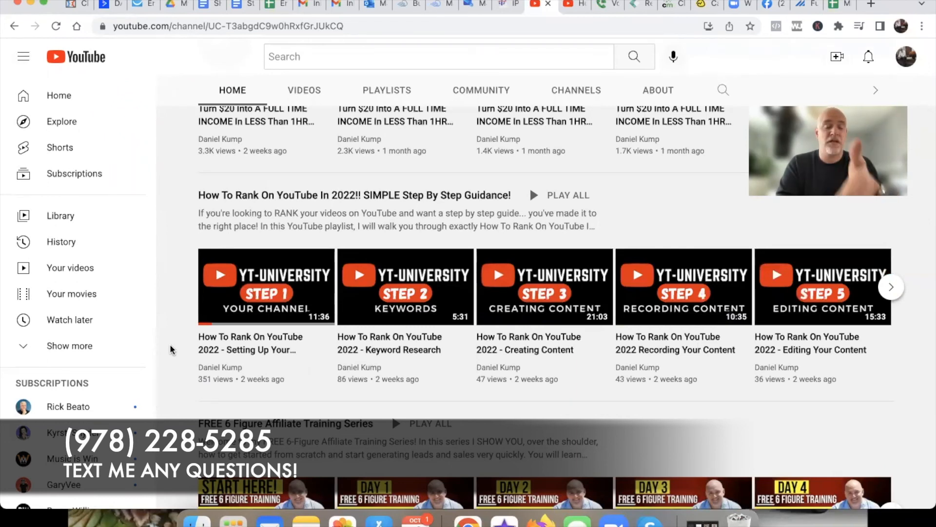
{"action": "scroll", "scroll_direction": "down", "scroll_amount": 3}
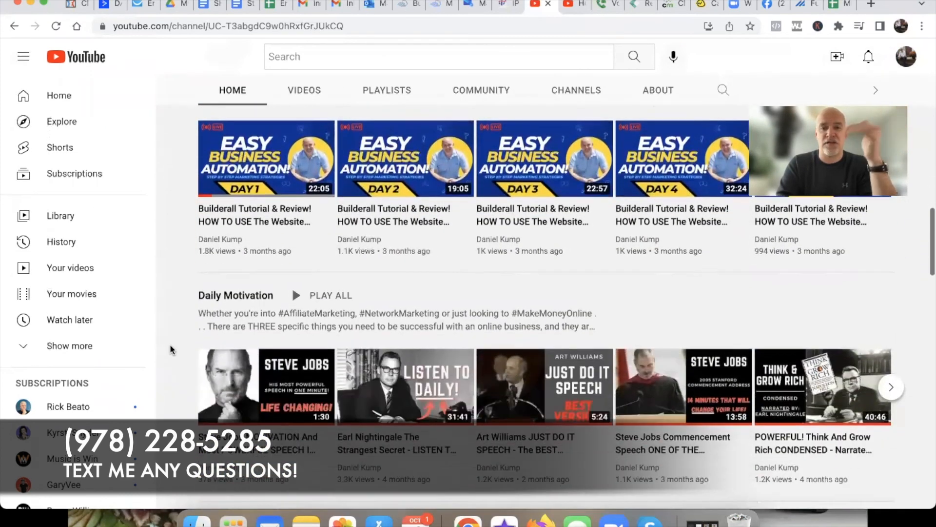
{"action": "scroll", "scroll_direction": "down", "scroll_amount": 3}
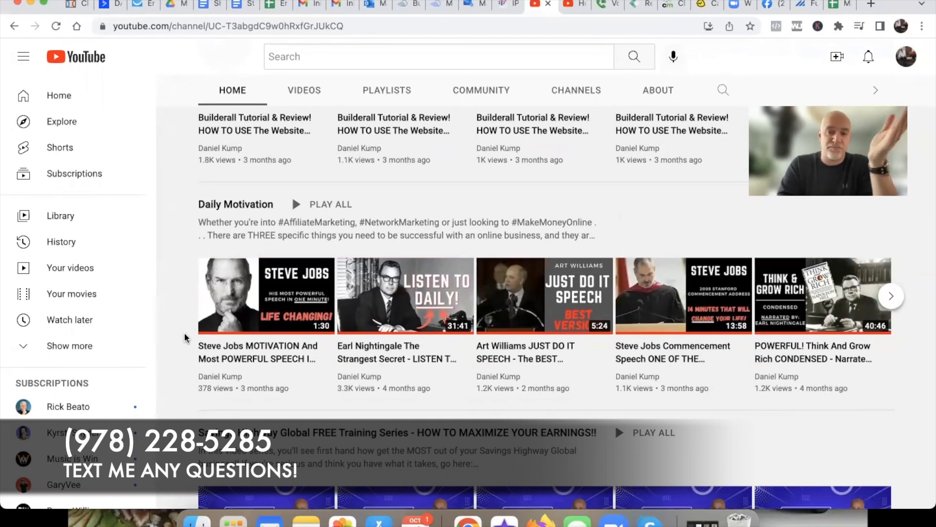
{"action": "scroll", "scroll_direction": "down", "scroll_amount": 3}
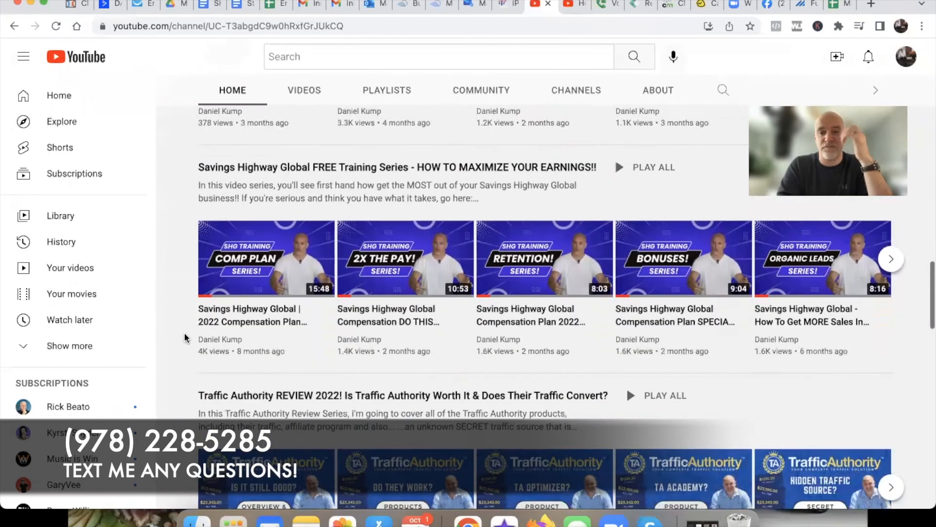